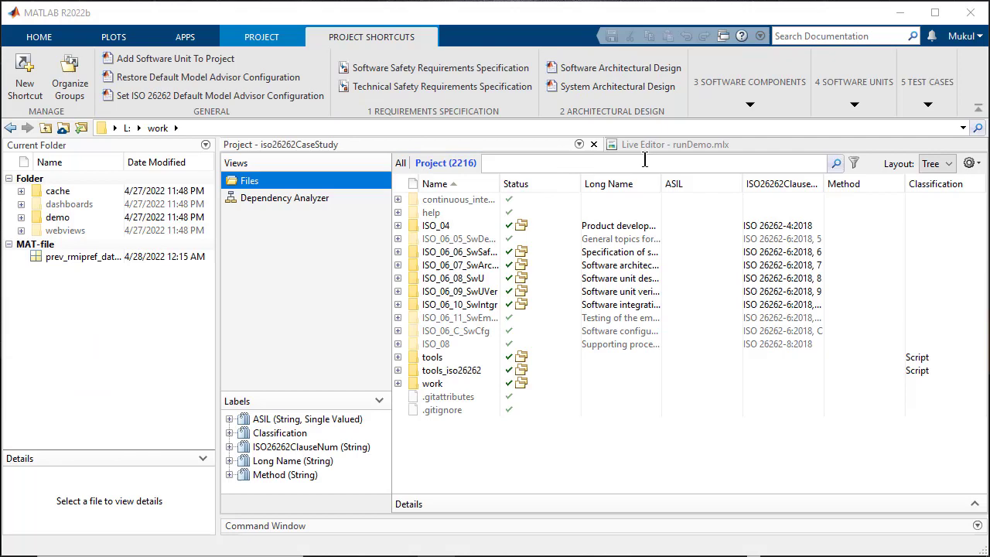
- Bring up runDemo.mlx and reach the ControllerModeSelector test file links
click(674, 145)
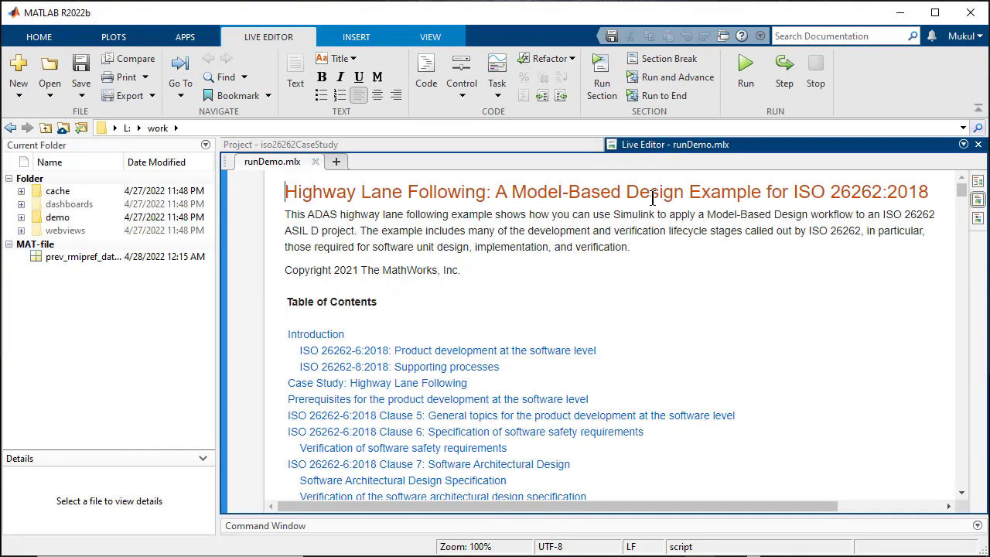
mouse_move(663, 217)
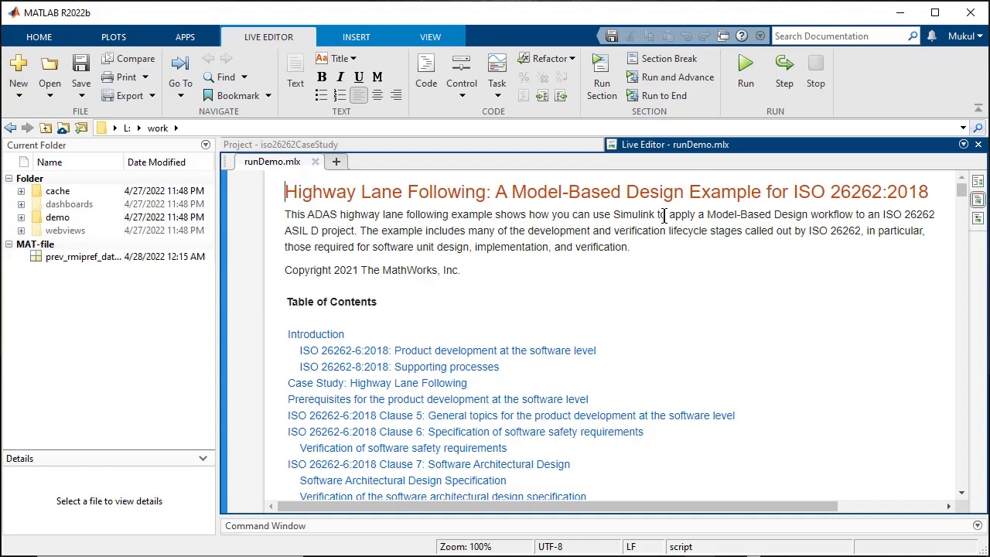
scroll(down, 3)
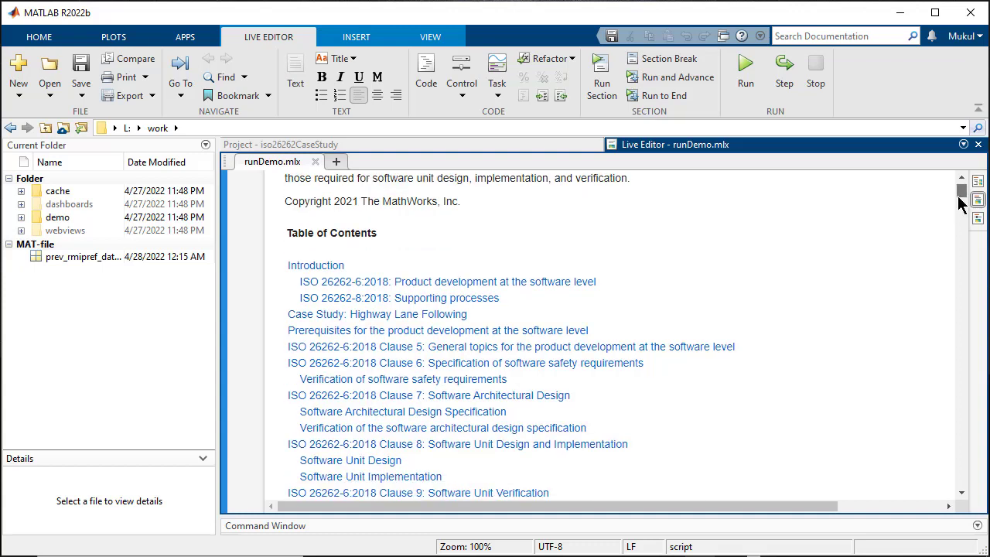
scroll(down, 3)
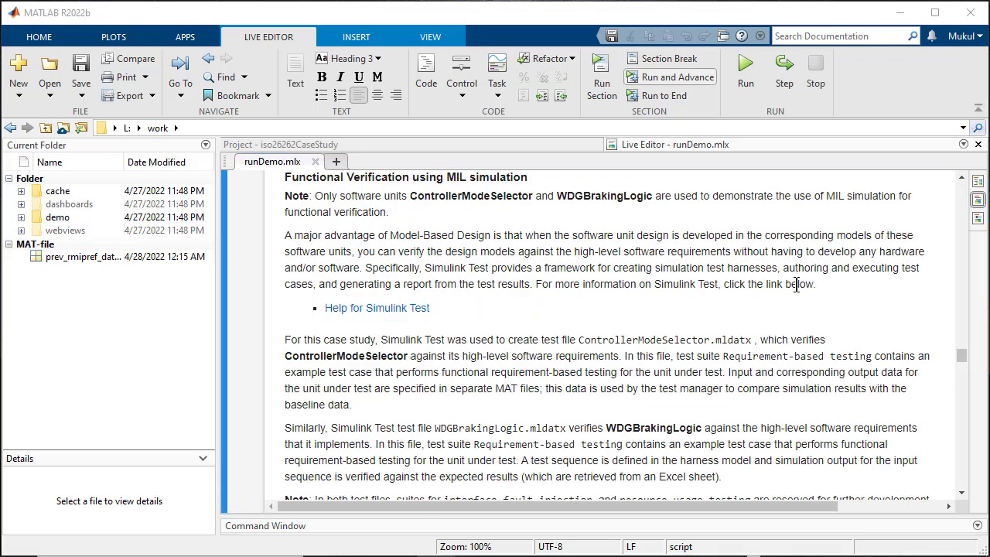
scroll(down, 3)
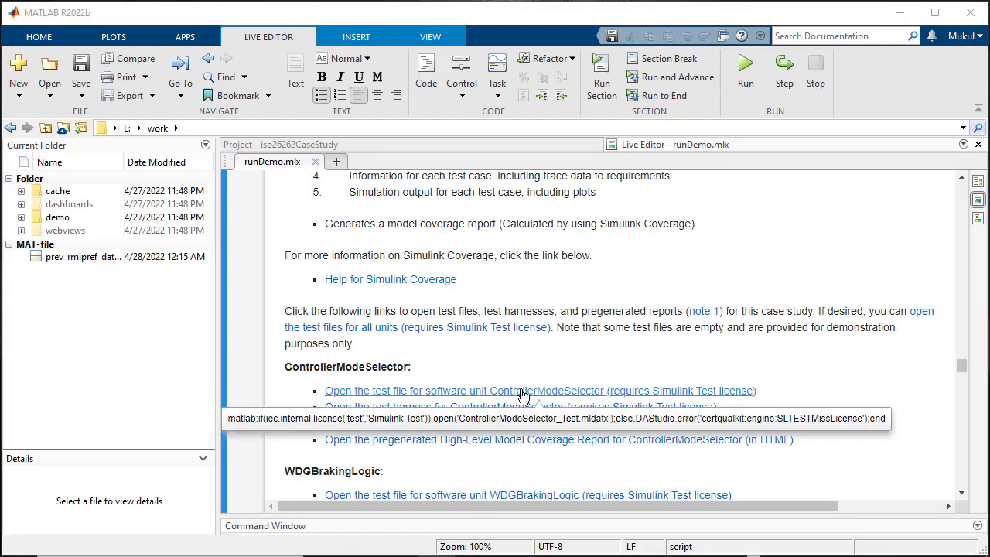
mouse_move(524, 396)
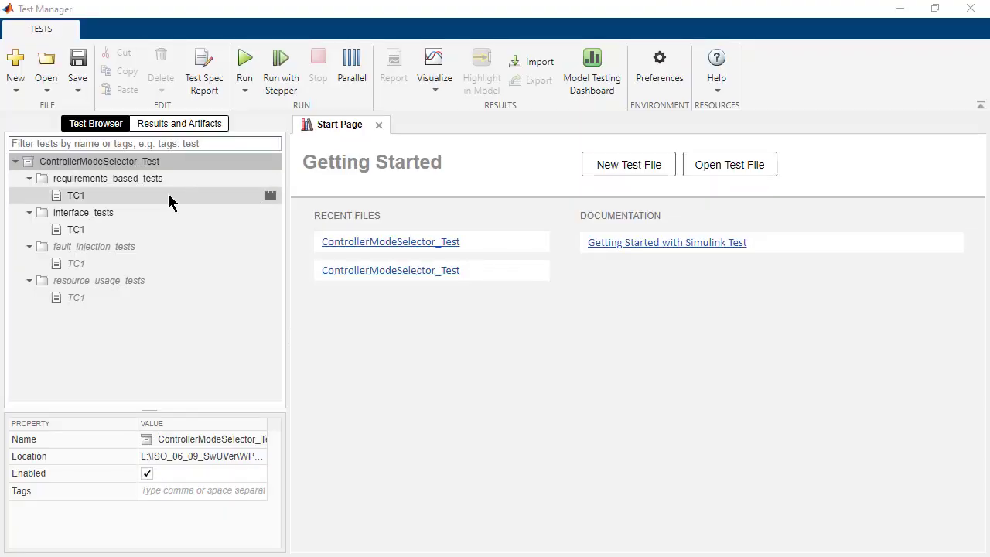
mouse_move(509, 99)
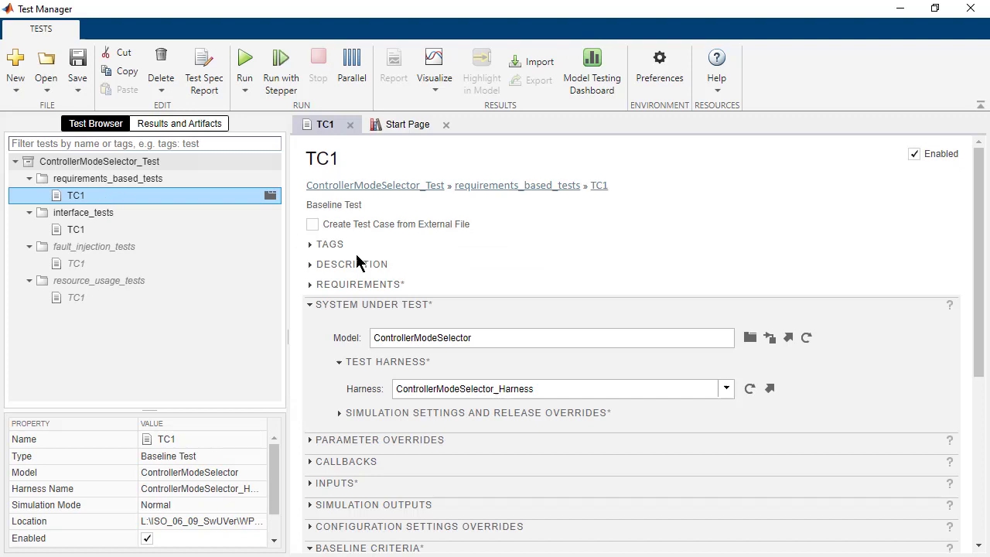
mouse_move(588, 269)
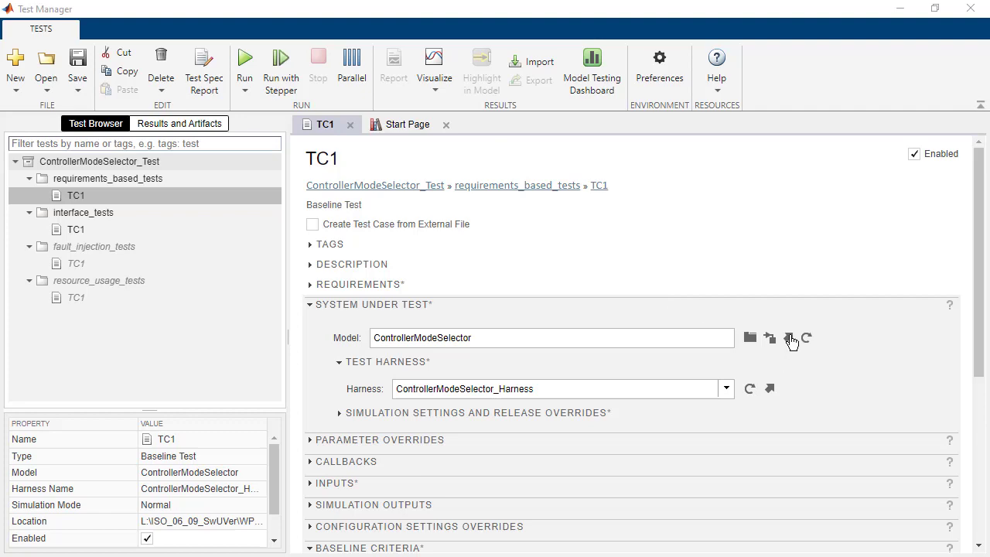
- Show the ControllerModeSelector model under test in Simulink from TC1's Model field
click(788, 337)
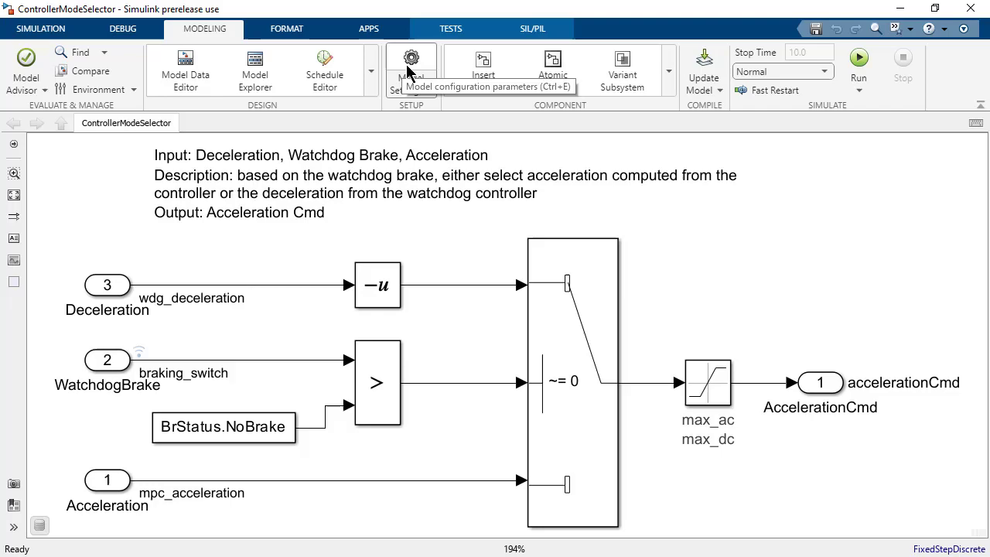
- Set csMultiInstance's Hardware Implementation board to TI Delfino F28379D LaunchPad
click(411, 59)
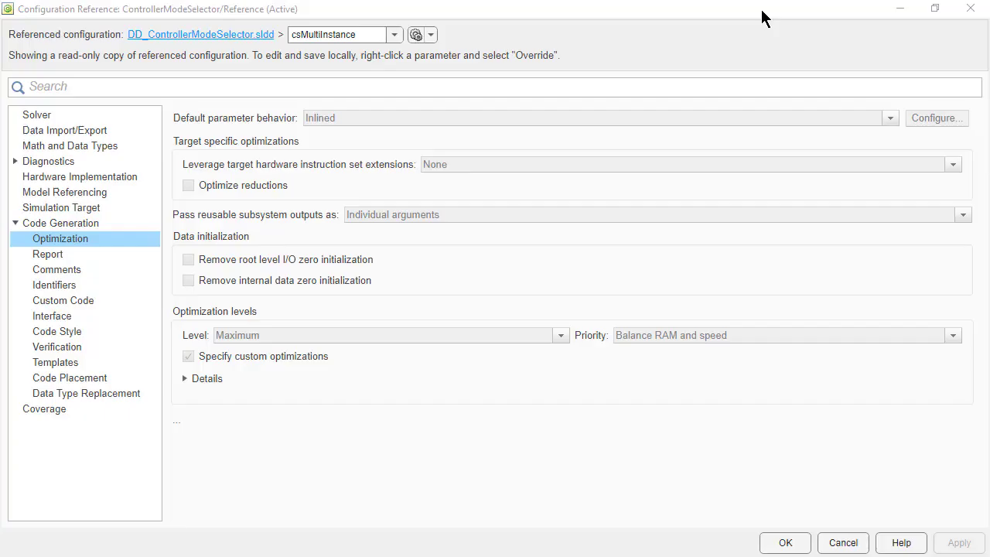
mouse_move(421, 75)
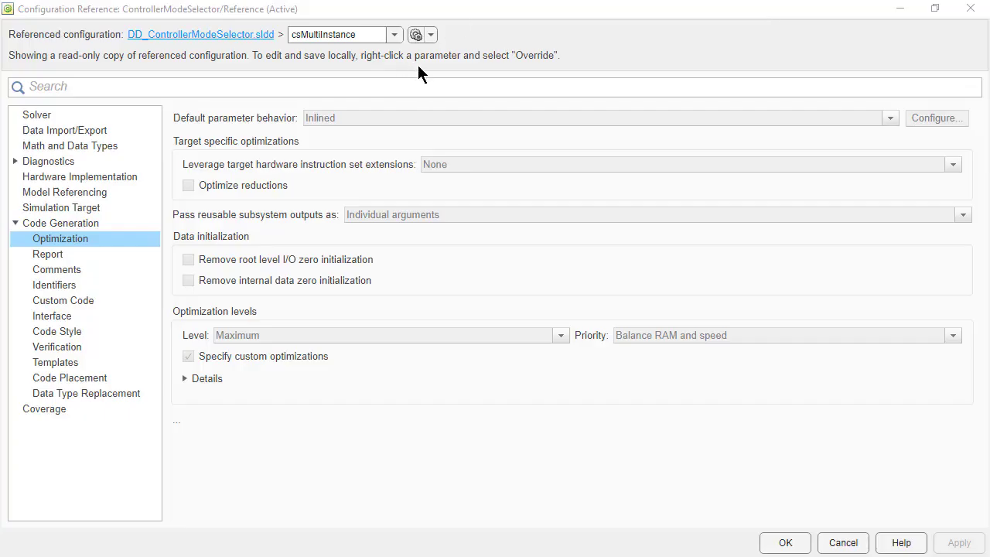
click(416, 34)
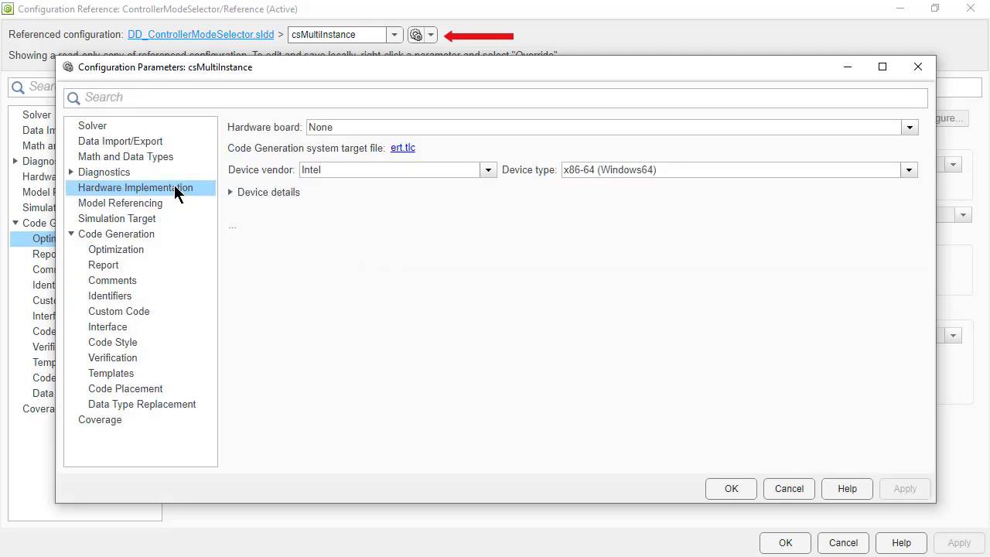
click(909, 127)
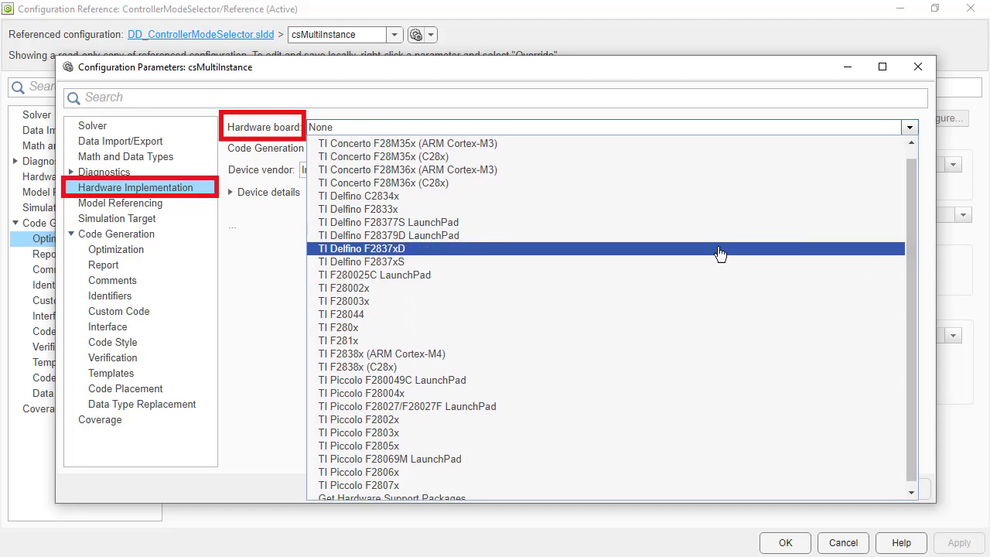
click(388, 235)
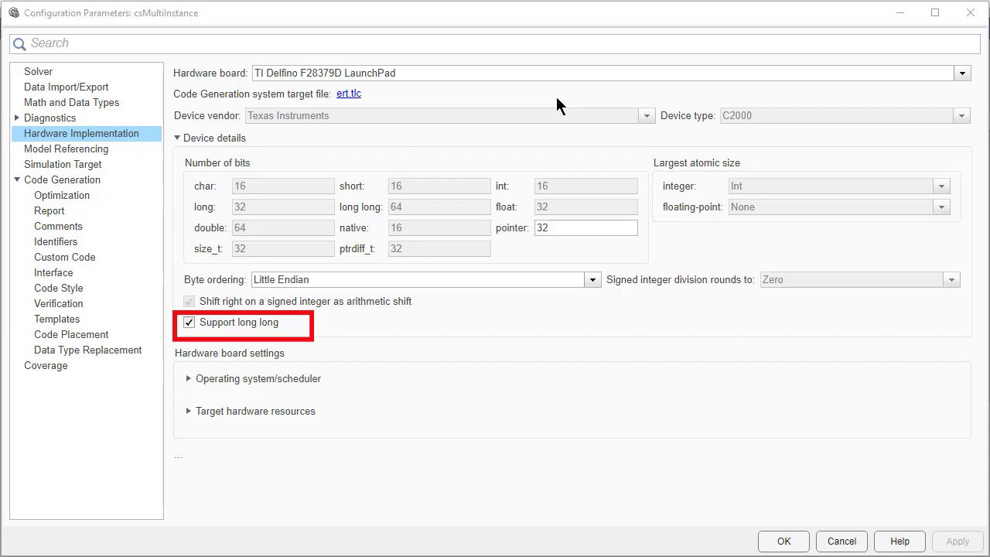
mouse_move(375, 241)
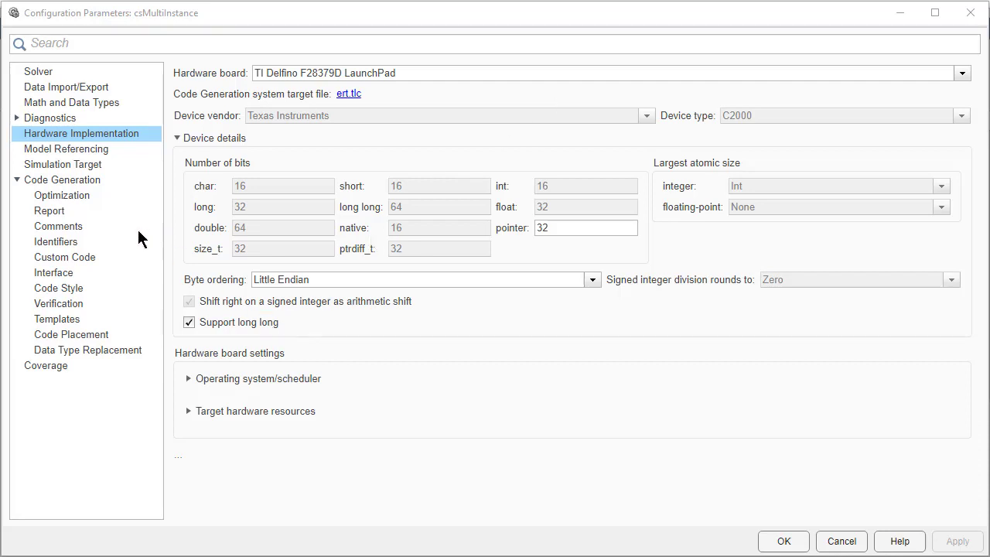
click(62, 195)
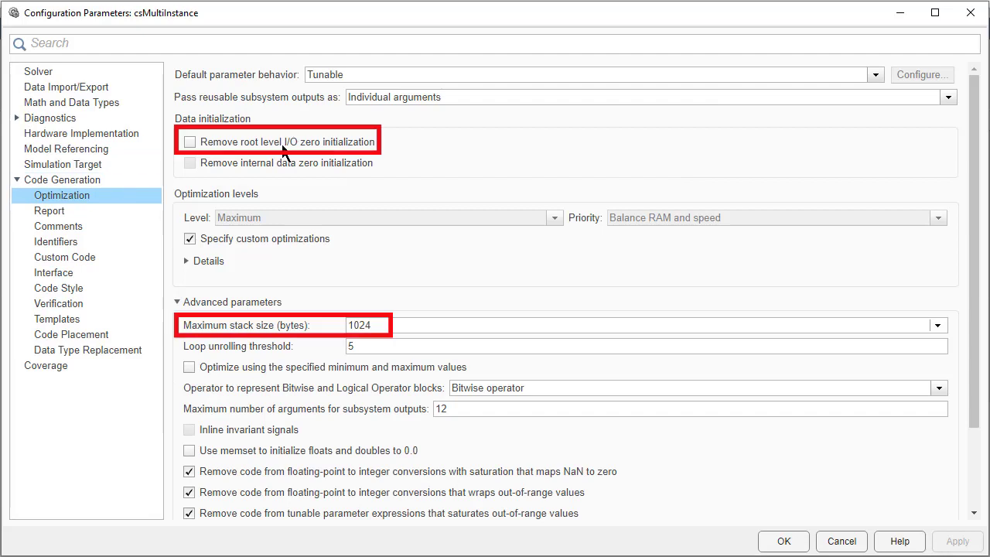
mouse_move(285, 147)
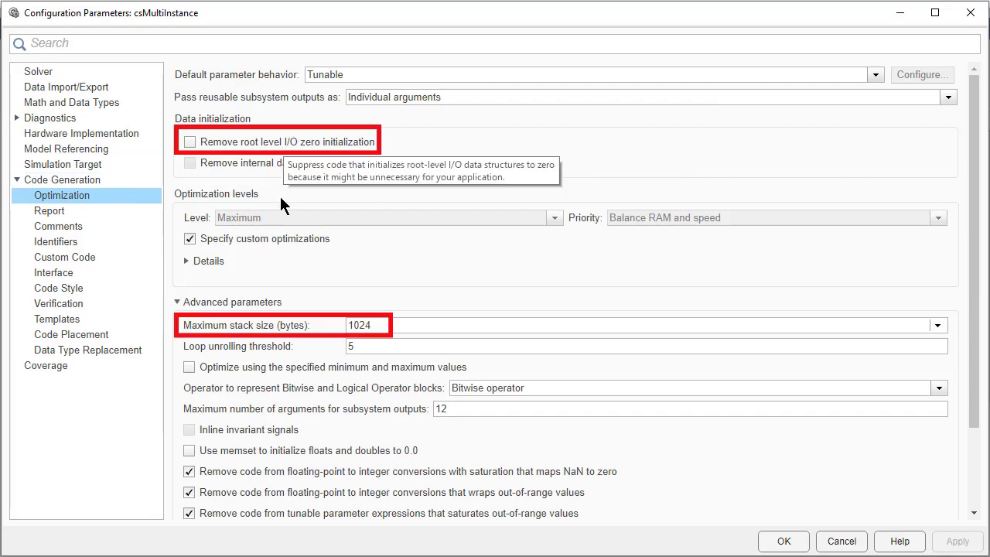
mouse_move(275, 325)
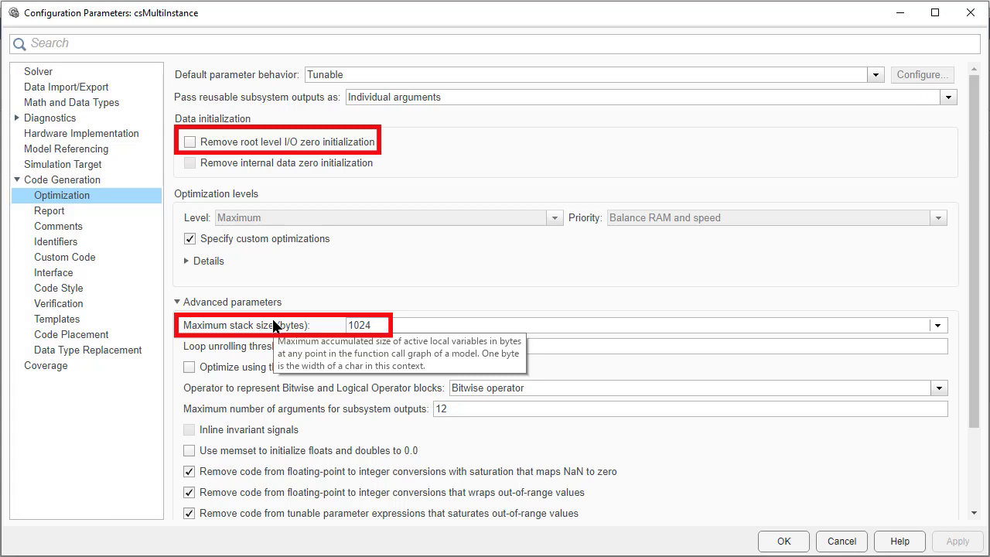
mouse_move(54, 272)
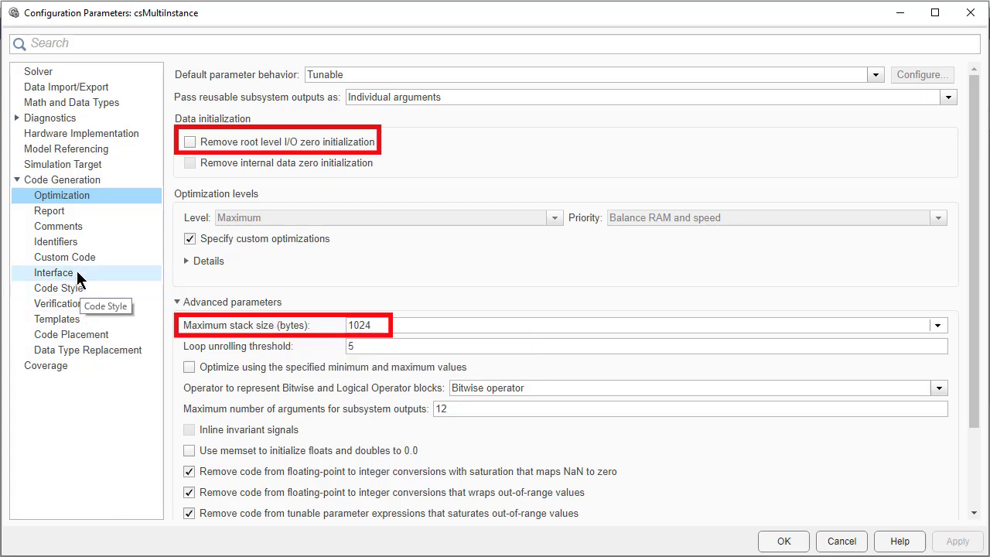
click(54, 272)
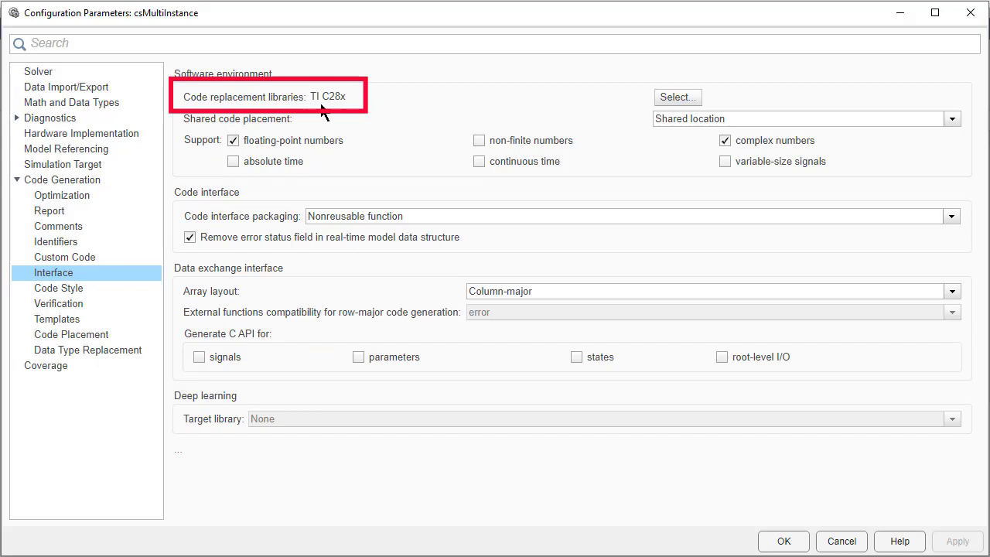
mouse_move(317, 96)
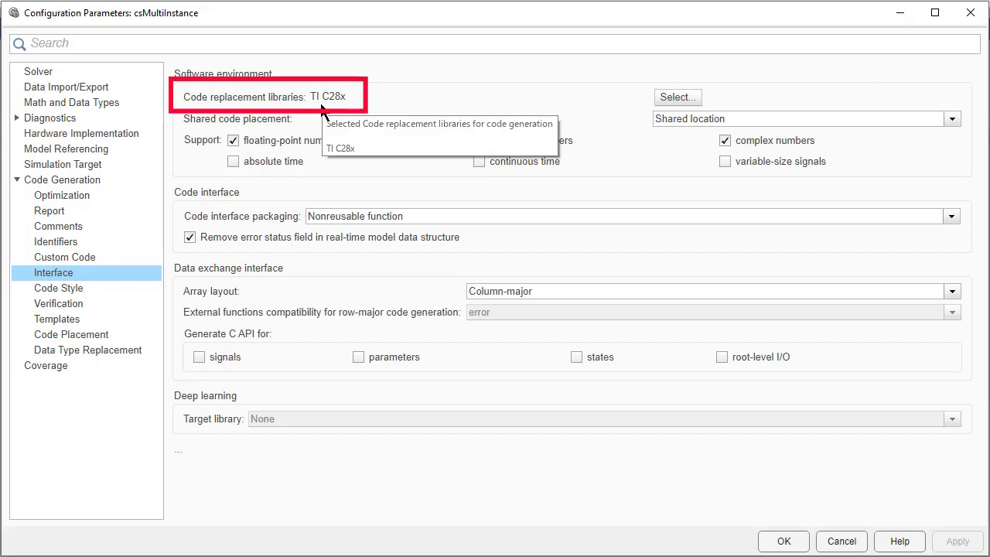
click(71, 102)
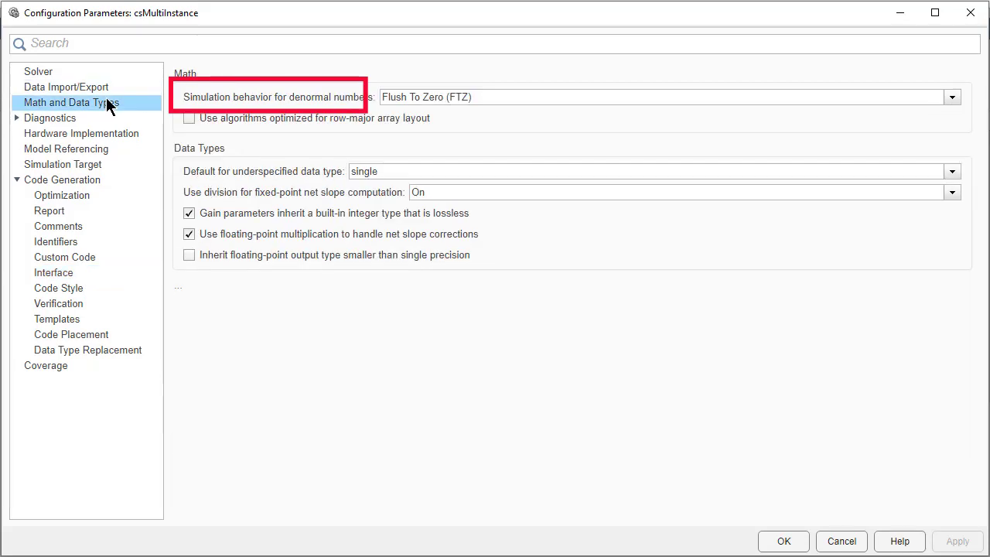
mouse_move(309, 103)
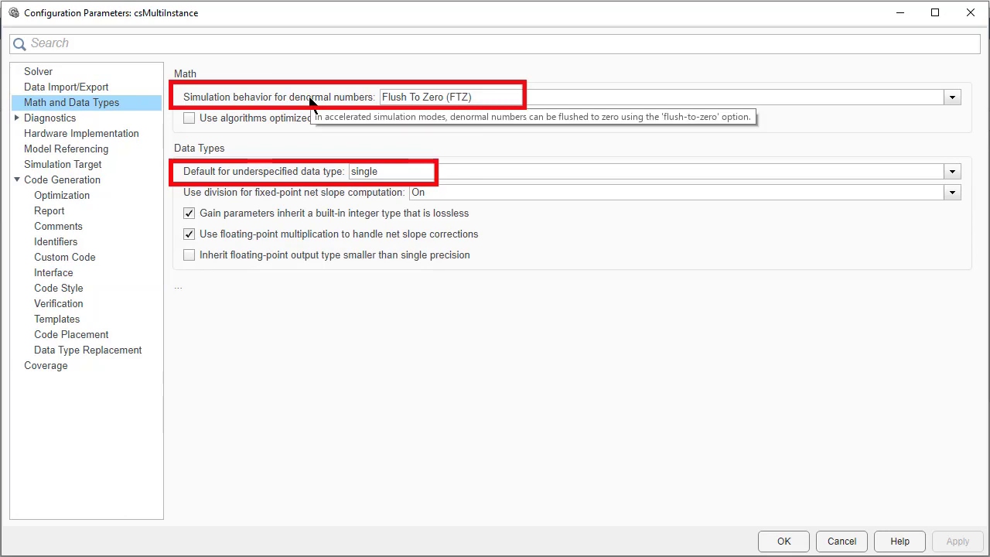
mouse_move(302, 186)
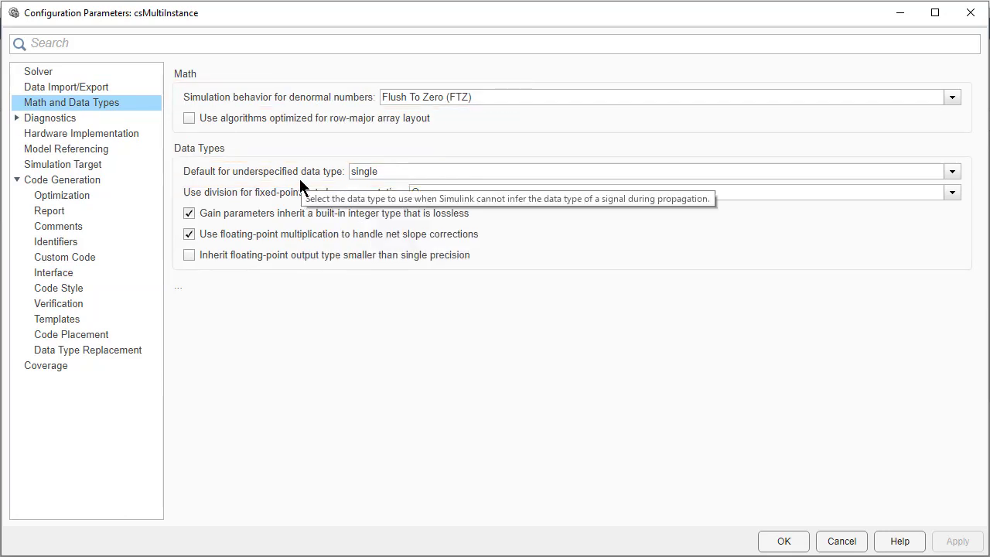
click(81, 133)
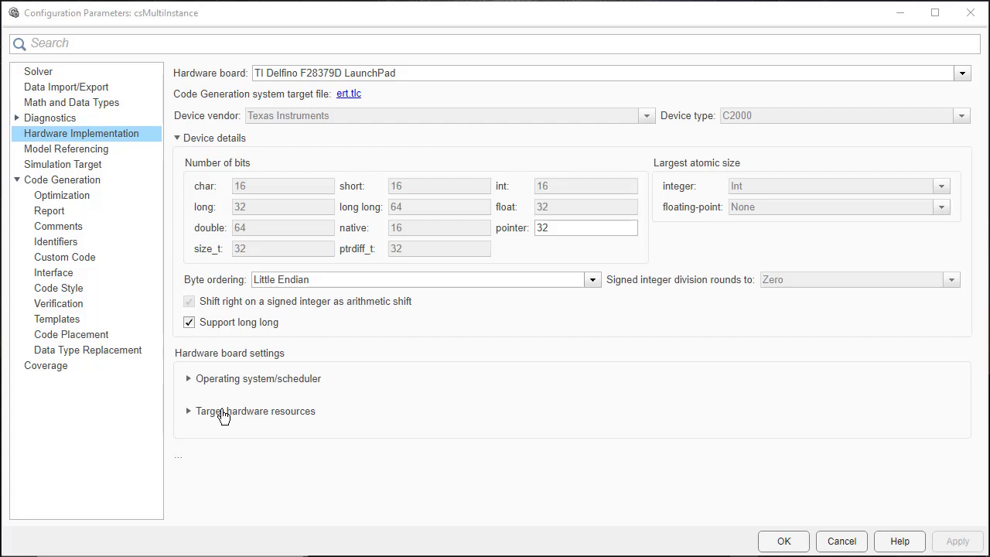
- Enable portable word sizes under Code Generation > Verification and apply with OK
click(188, 411)
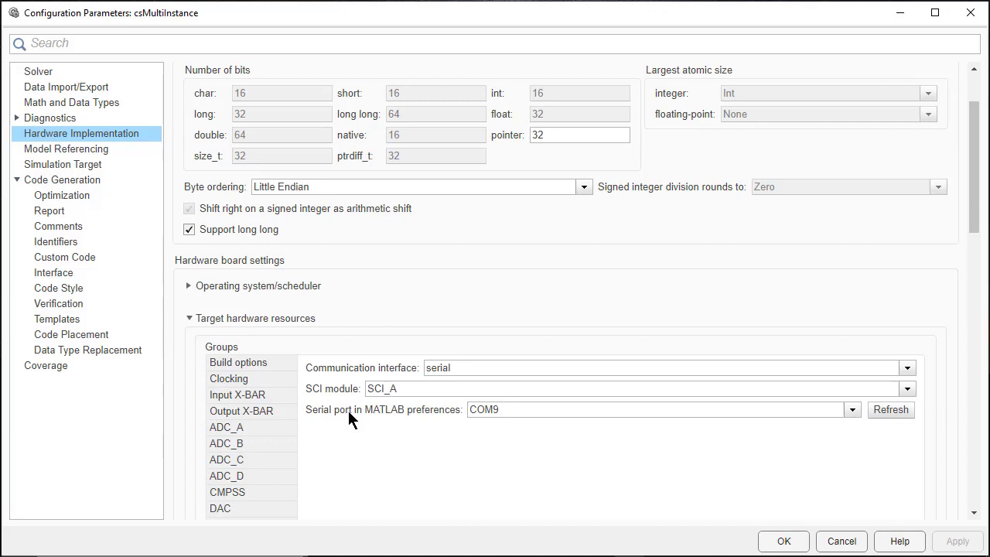
mouse_move(379, 226)
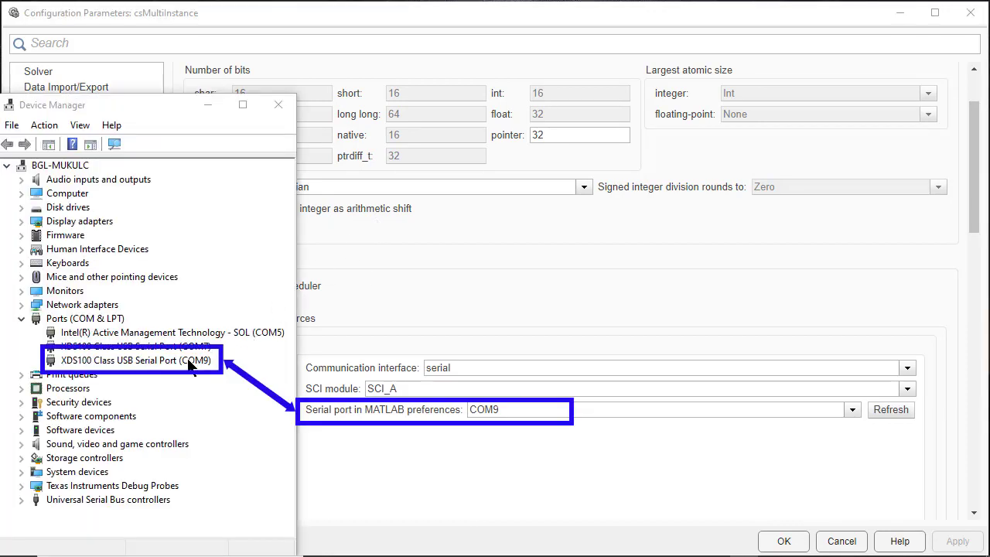
mouse_move(201, 359)
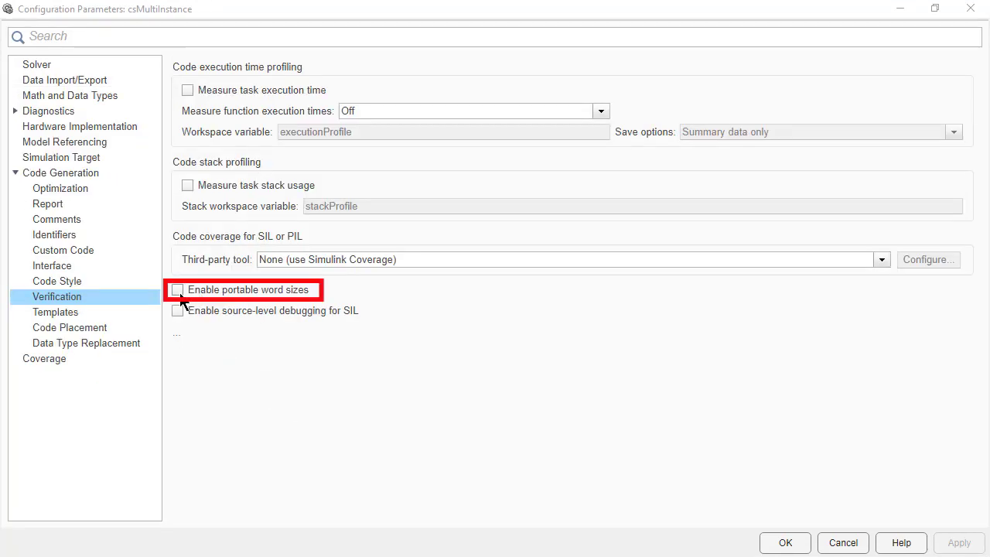
click(177, 289)
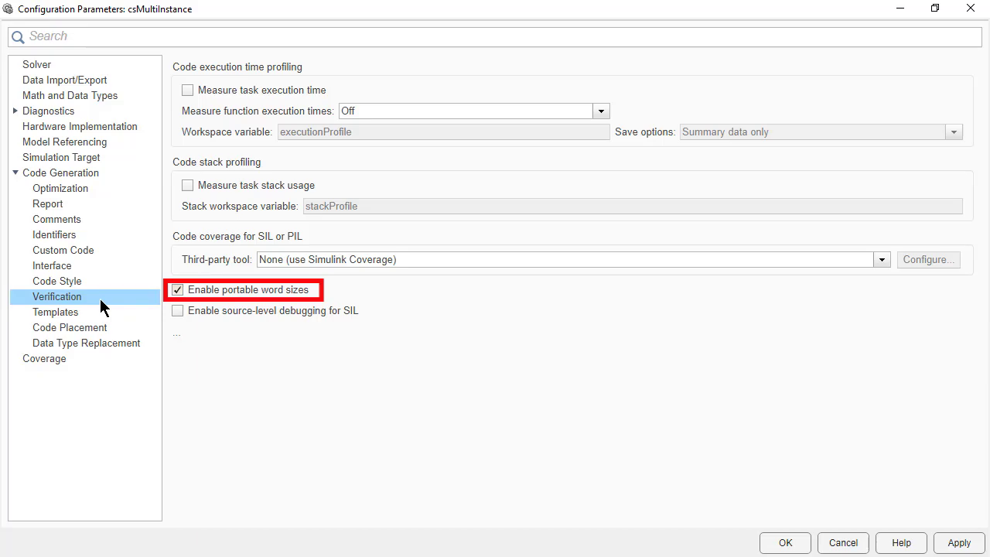
click(784, 541)
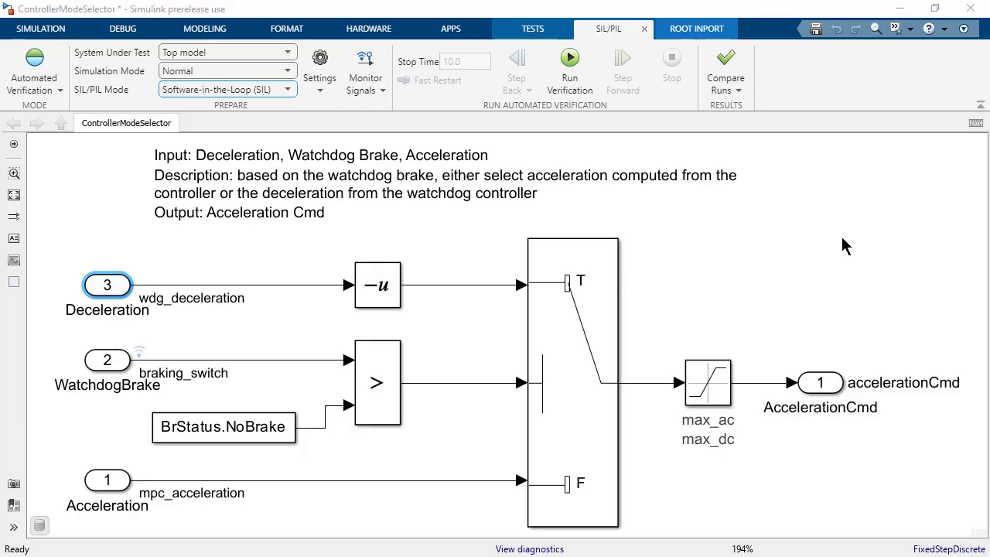
click(106, 284)
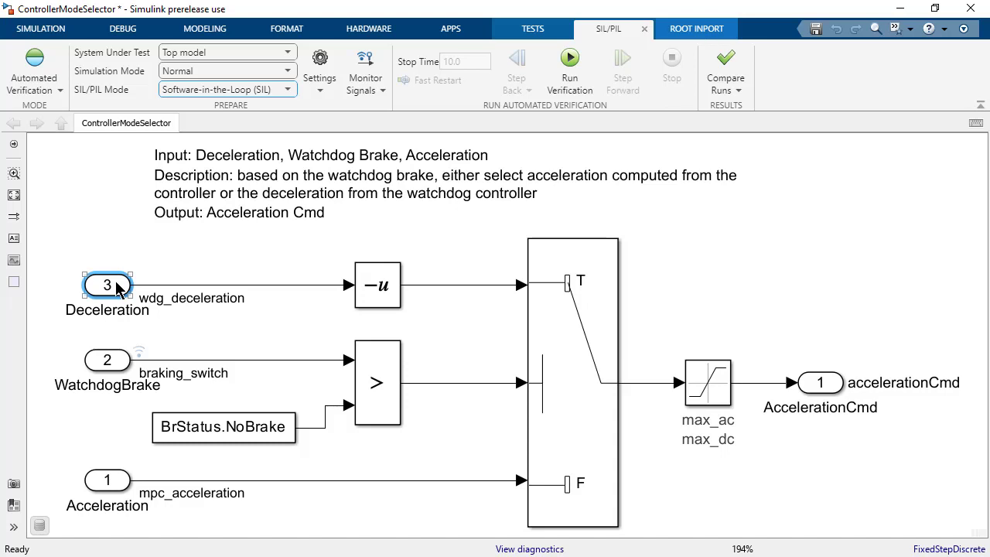
double_click(107, 284)
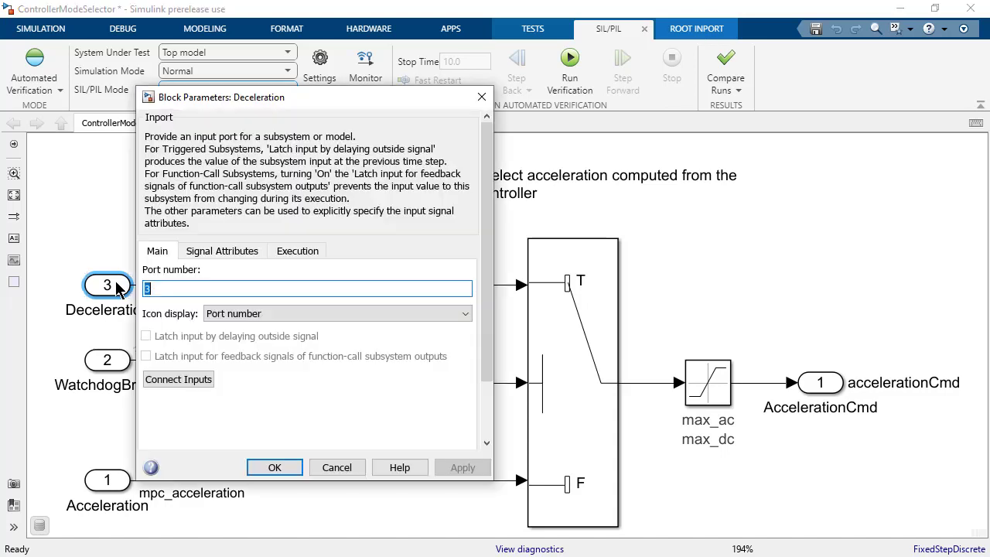
click(221, 250)
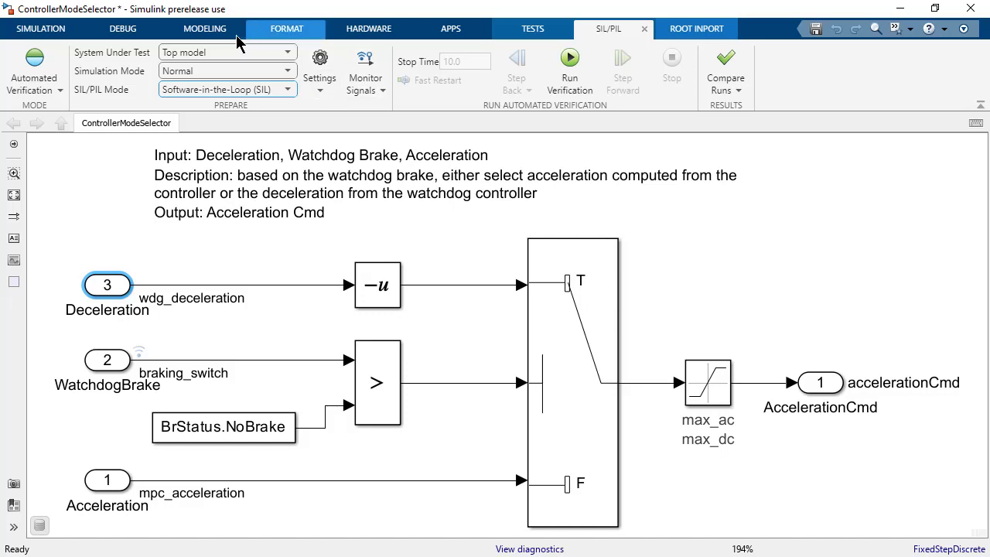
click(204, 27)
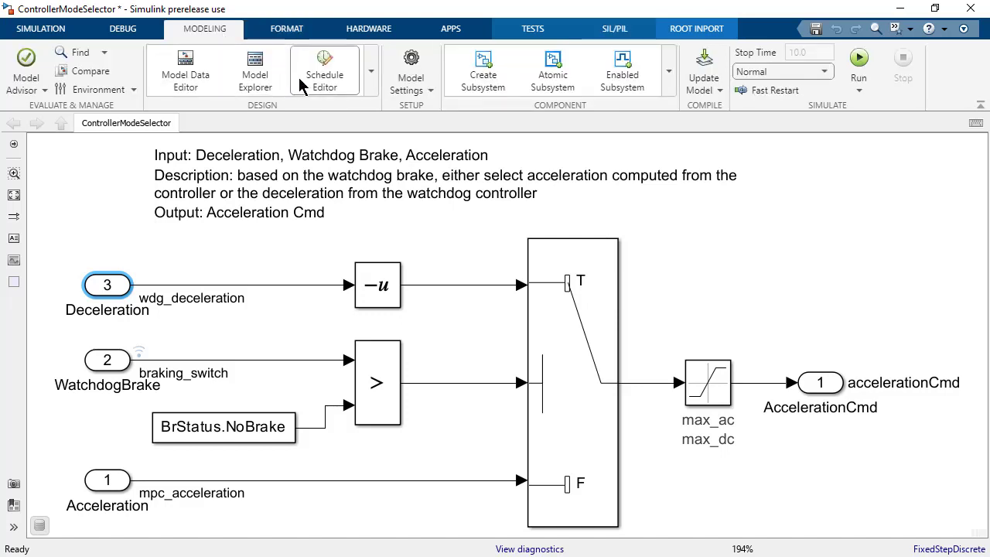
click(254, 70)
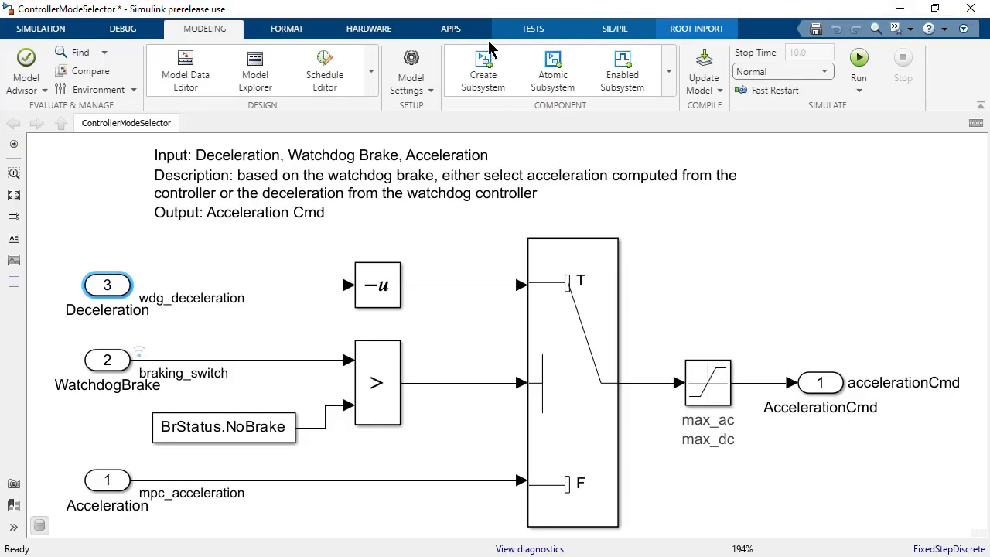
click(613, 28)
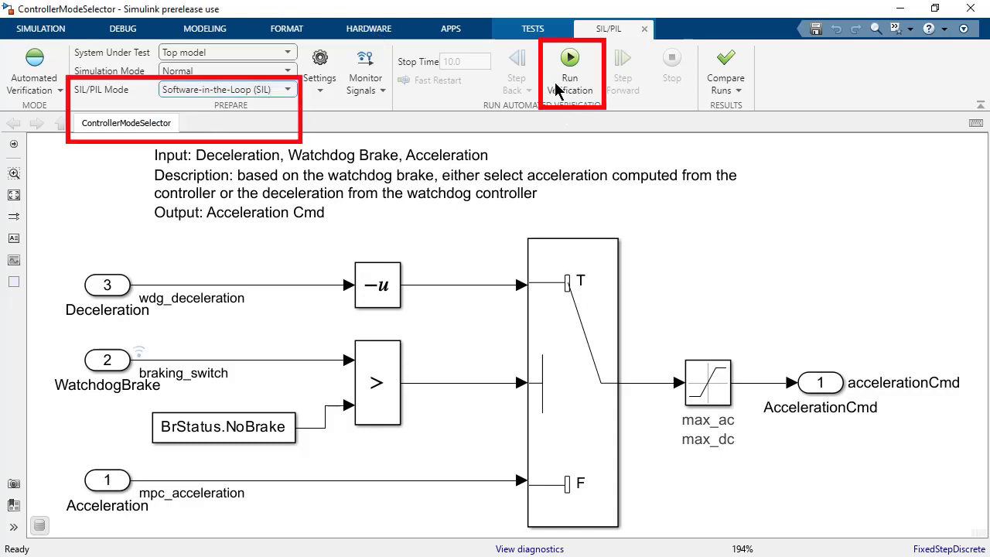
- Run SIL verification, dismiss the matching comparison results, and switch to Processor-in-the-Loop mode
click(569, 57)
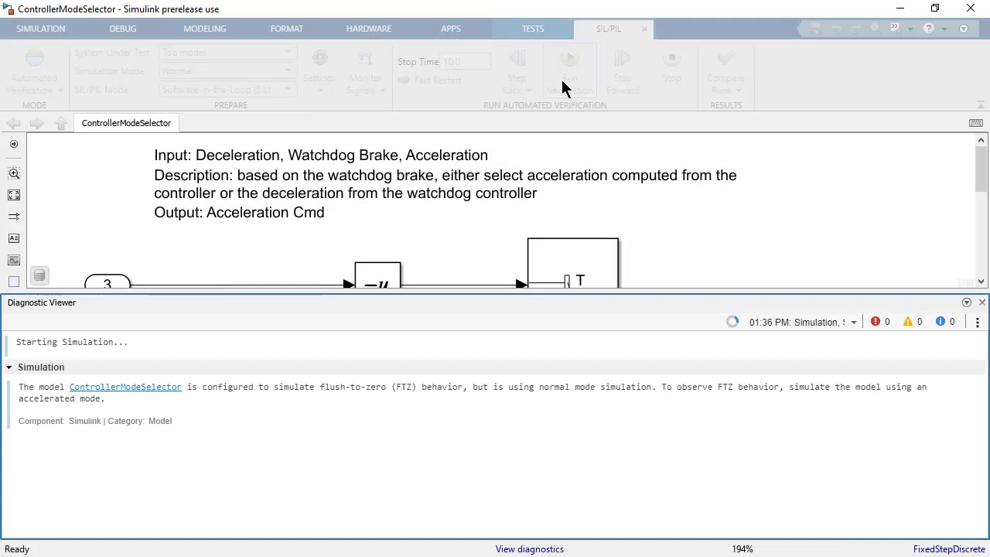
click(569, 65)
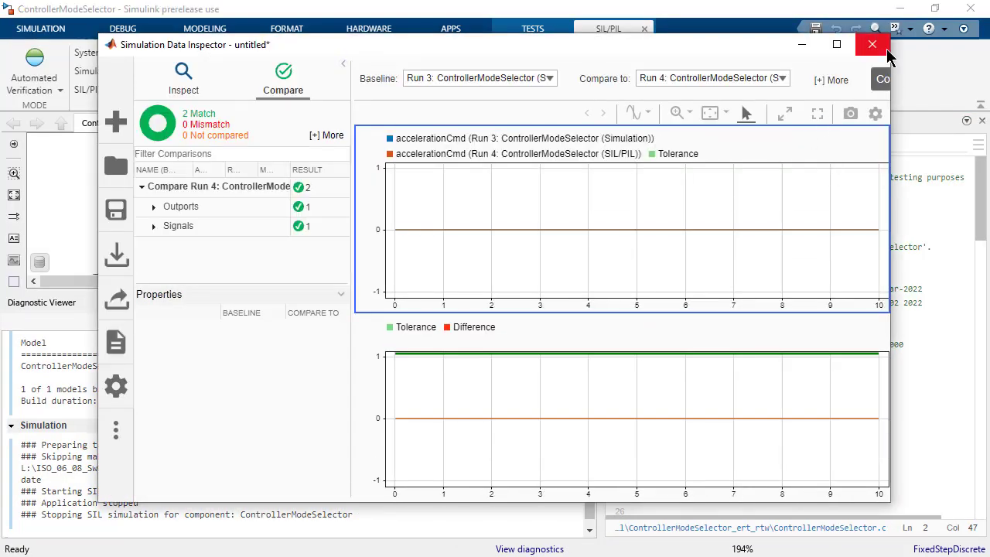
click(872, 43)
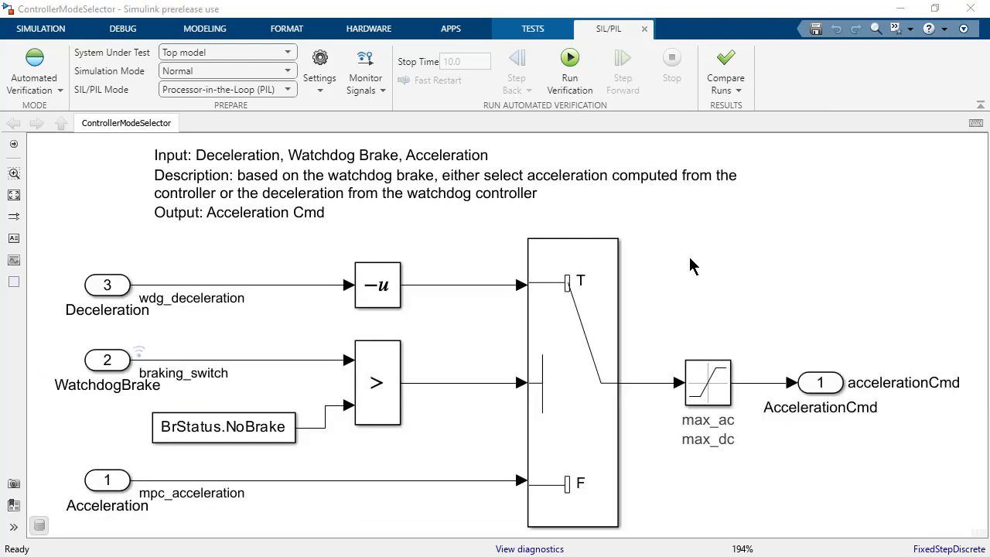
mouse_move(552, 105)
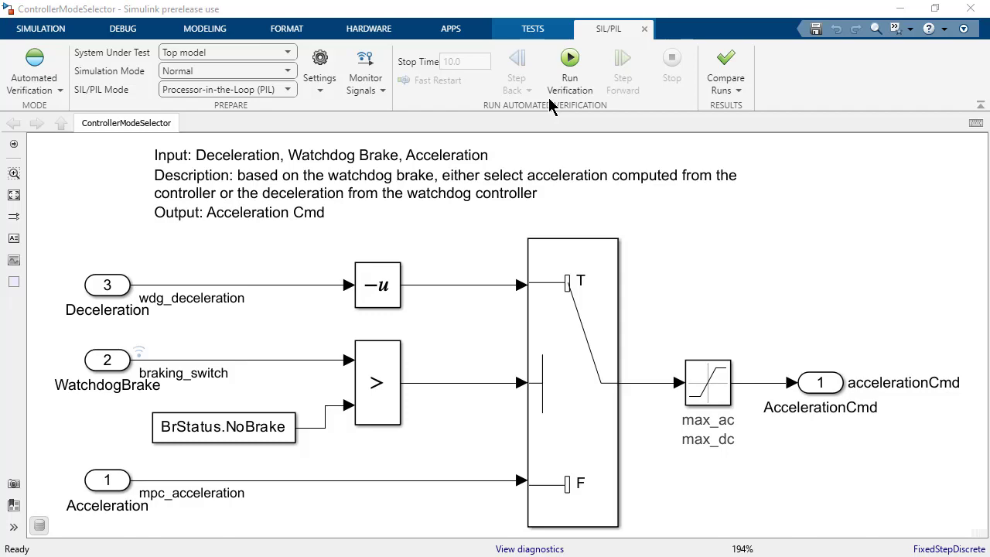
click(526, 28)
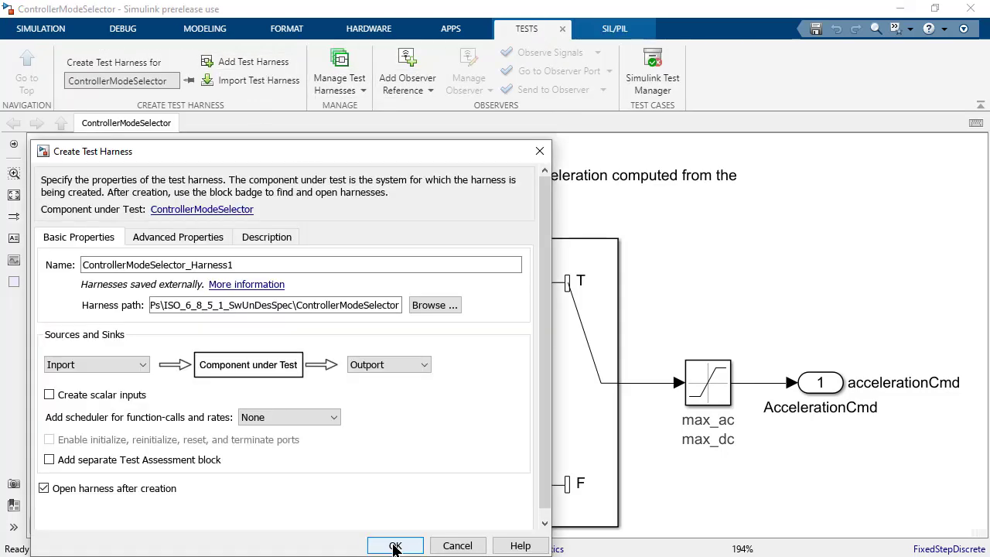
- Create ControllerModeSelector_Harness1 and reveal TC1's mapped ReqInputData.mat input
click(396, 544)
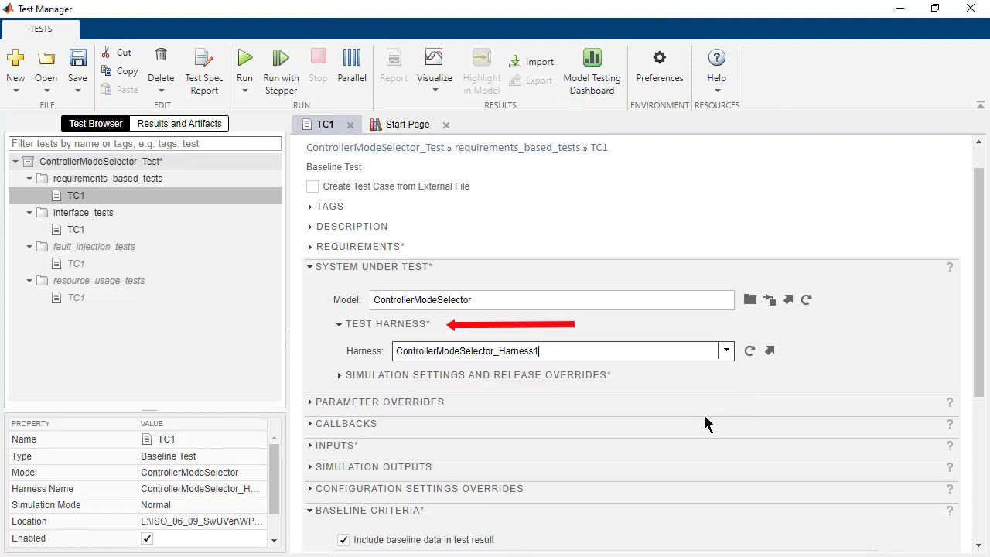
scroll(down, 3)
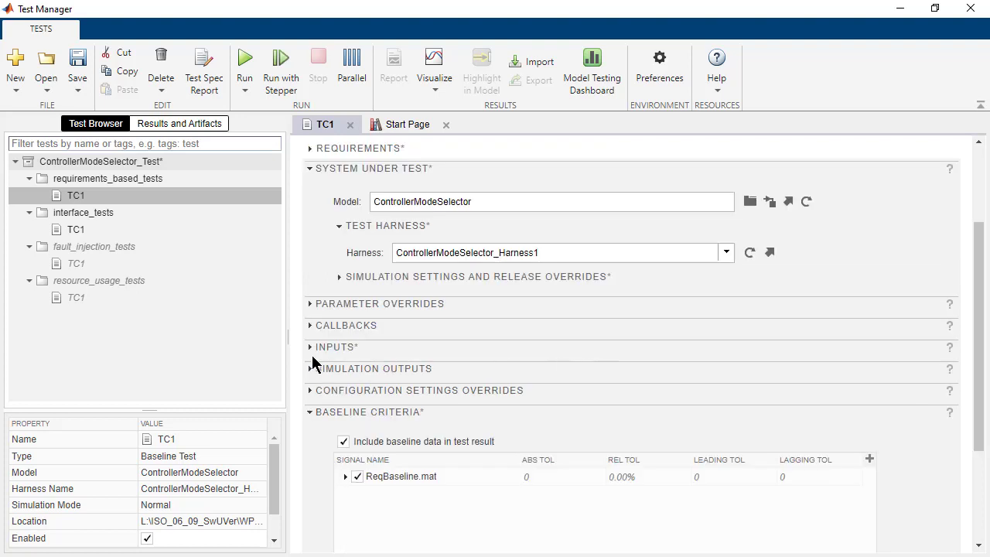
click(336, 346)
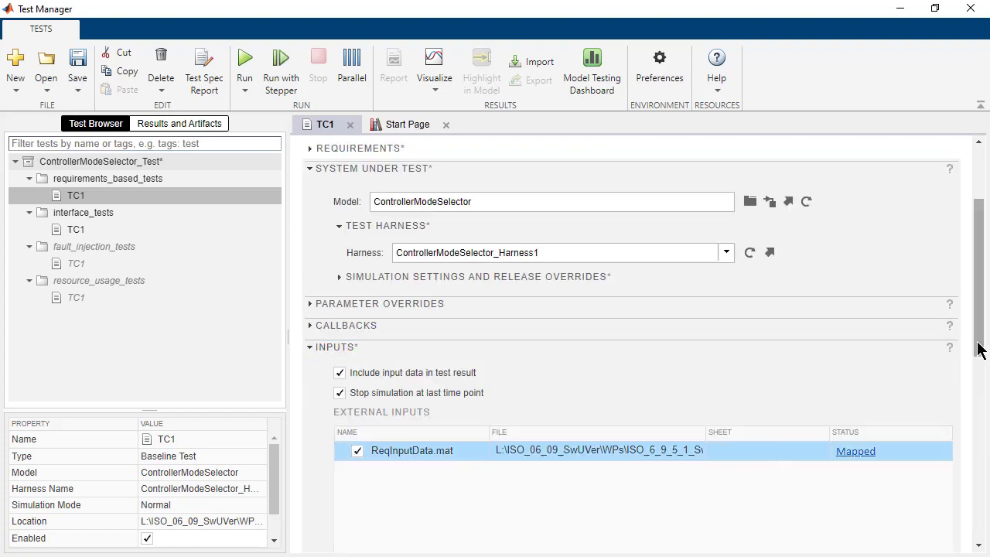
scroll(down, 3)
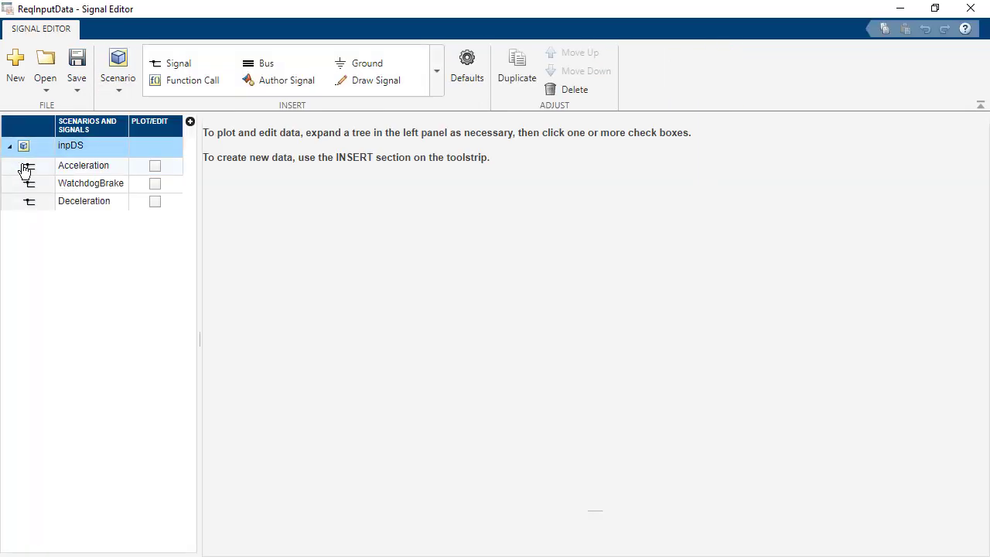
- Plot the Acceleration signal from inpDS as a repeating ramp in Signal Editor
click(155, 166)
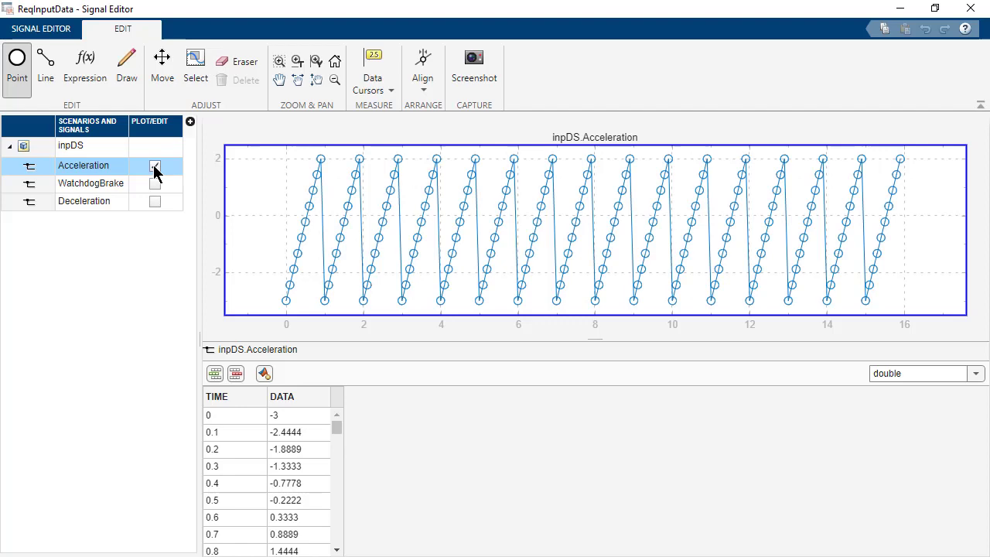
click(974, 373)
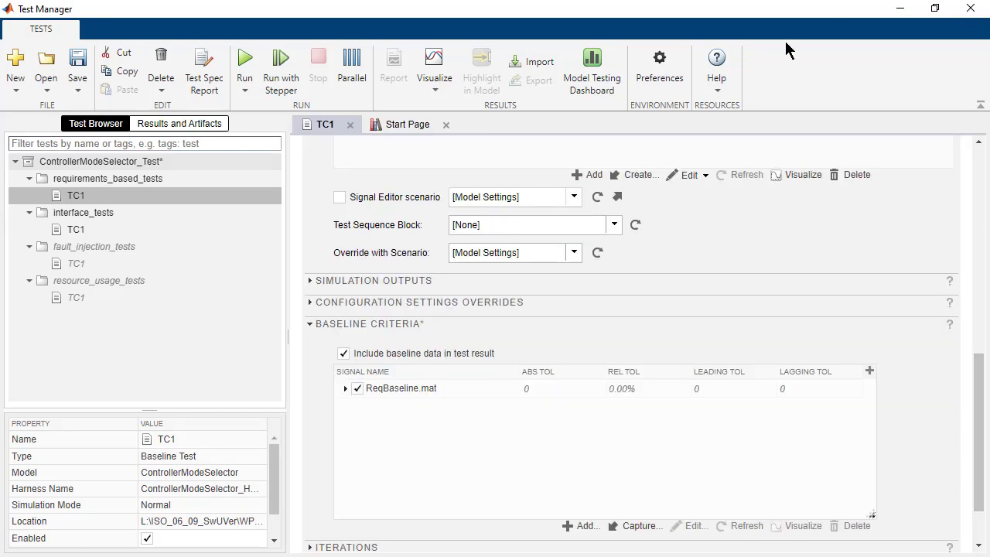
mouse_move(662, 176)
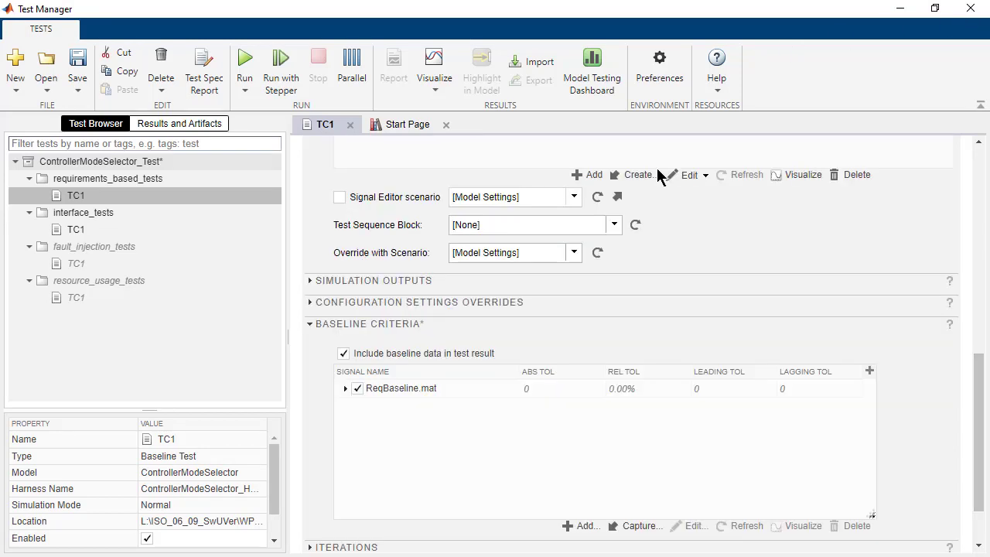
mouse_move(495, 400)
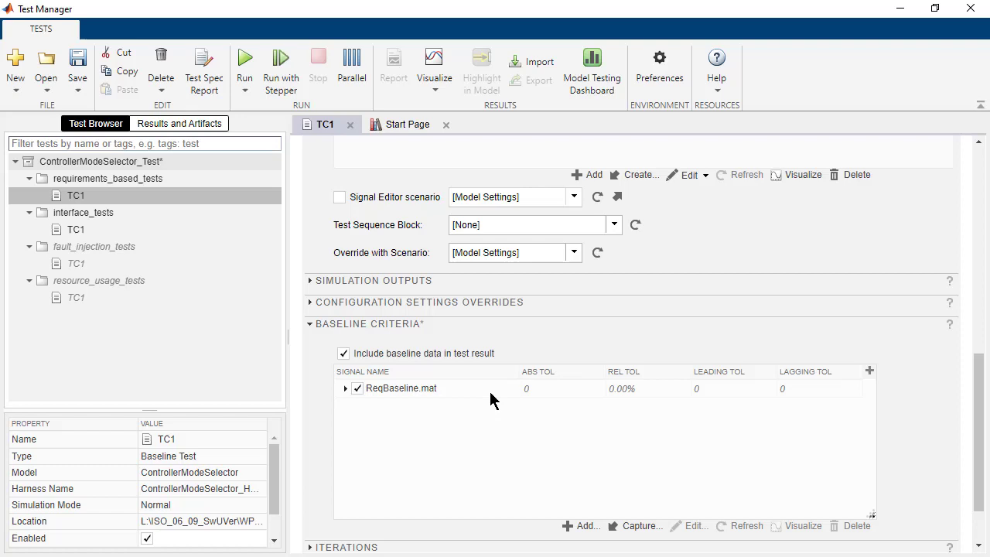
- Confirm TC1 uses ReqBaseline.mat baseline and Software-in-the-Loop simulation mode
scroll(up, 3)
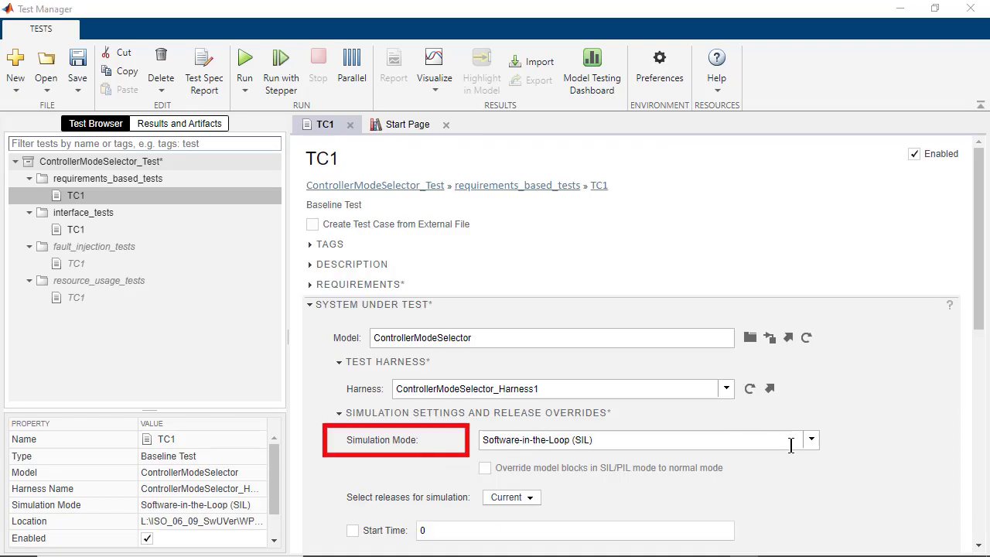
click(811, 439)
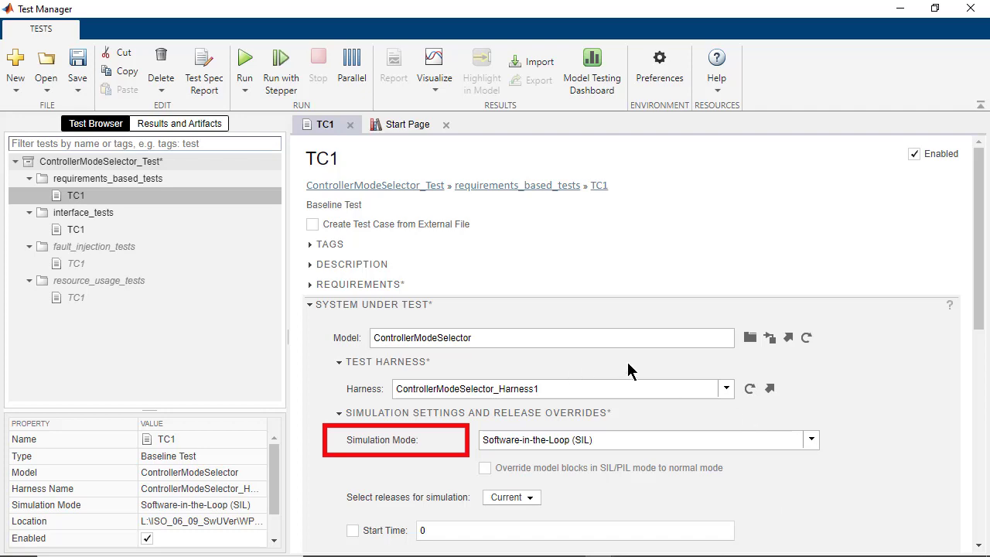
scroll(down, 3)
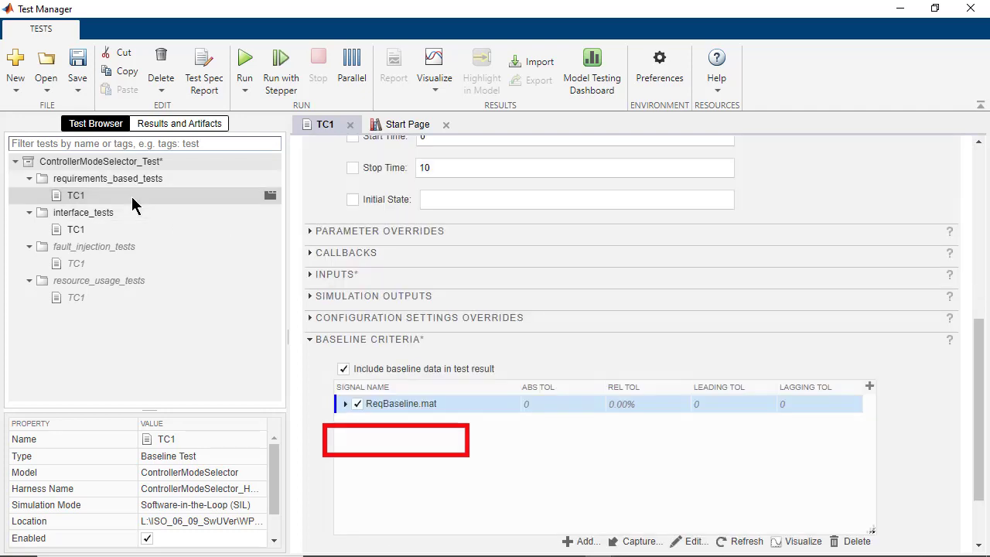
- Run requirements-based TC1 in SIL and bring up the ControllerModeSelector.c coverage report
click(244, 64)
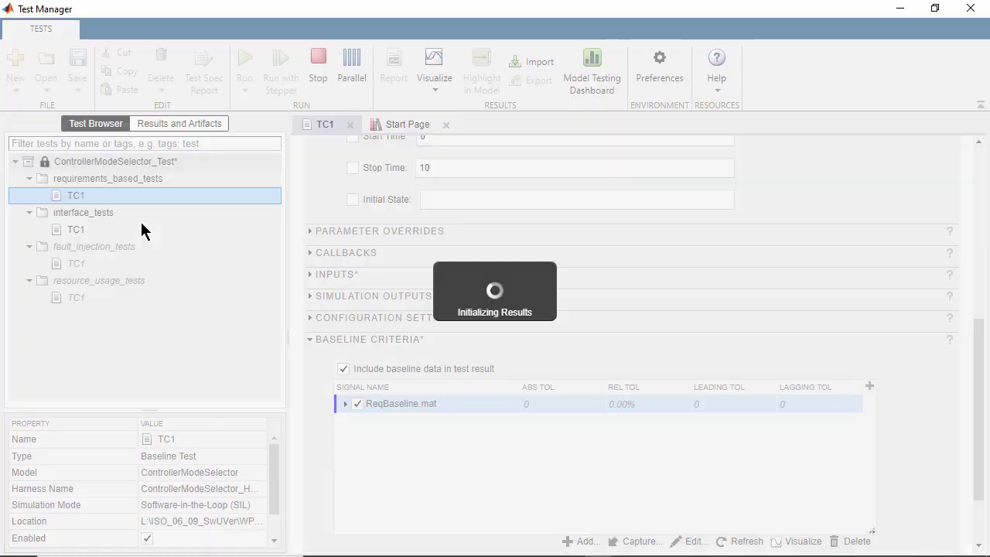
click(245, 65)
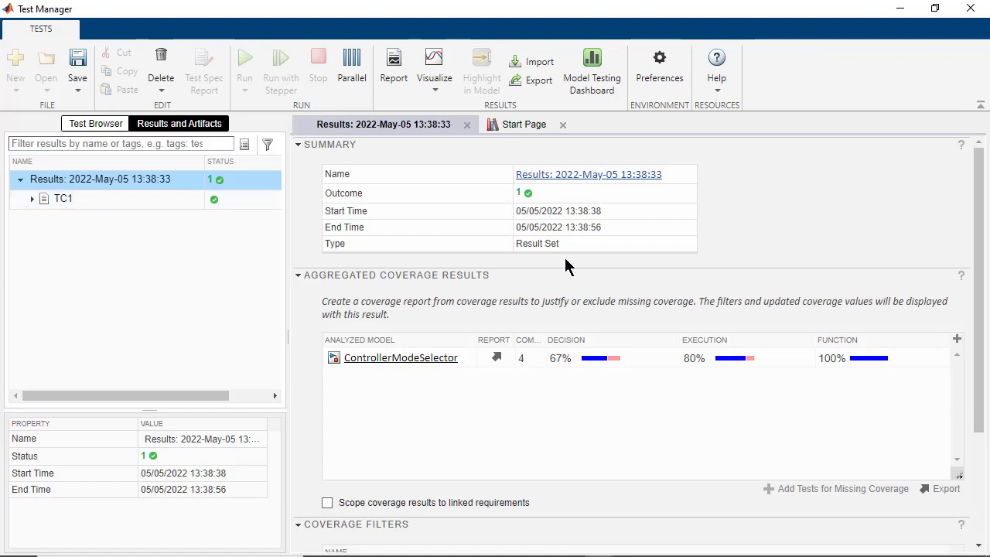
mouse_move(509, 368)
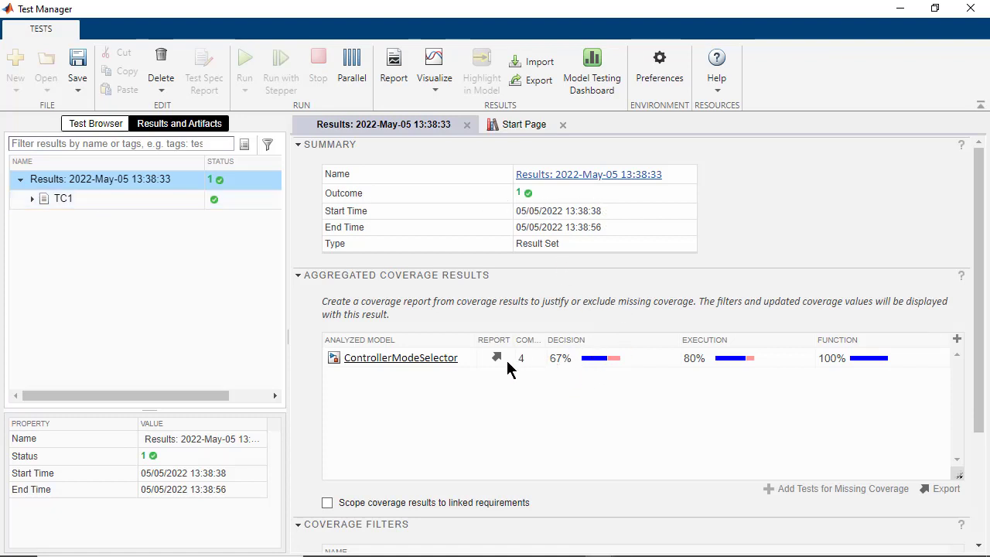
click(497, 355)
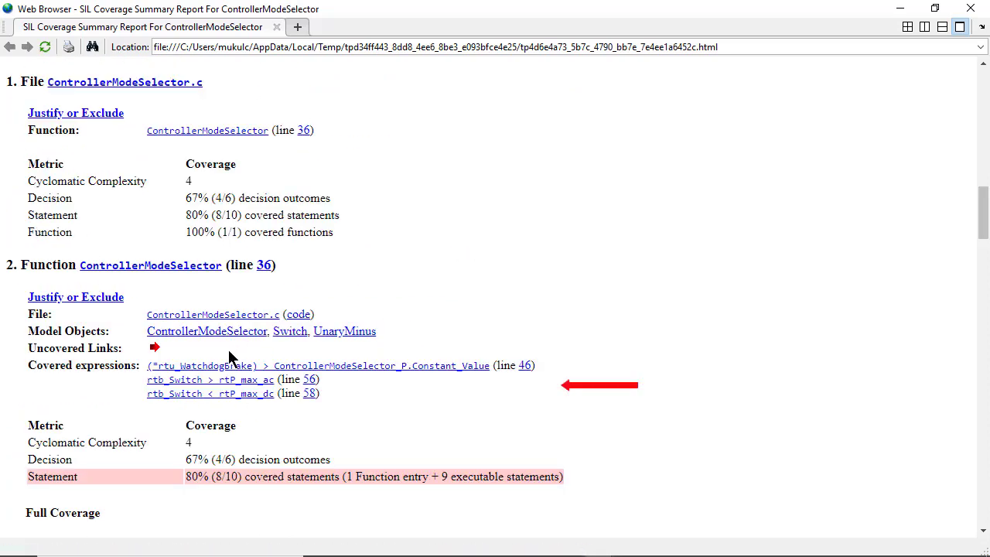
- Scroll the SIL coverage report to the rtb_Switch > rtP_max_ac decision (0/160 true)
scroll(down, 3)
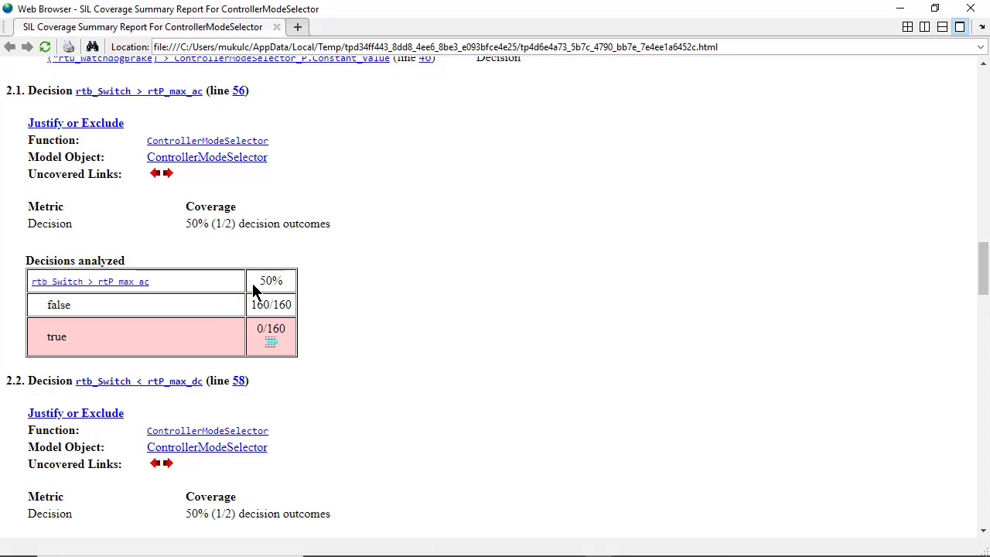
scroll(down, 3)
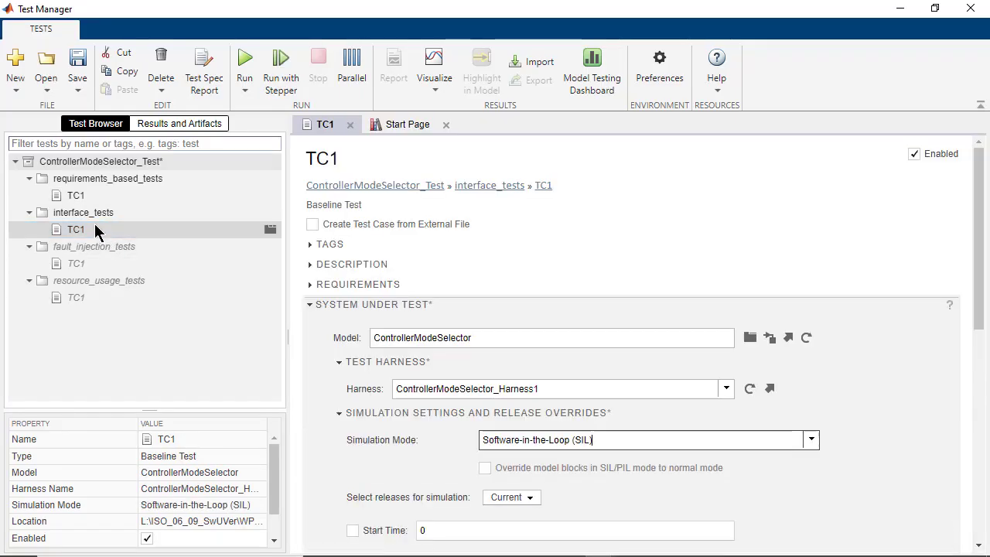
- Run interface_tests TC1 in SIL and expand its result set showing 100% decision, execution and function coverage
click(179, 124)
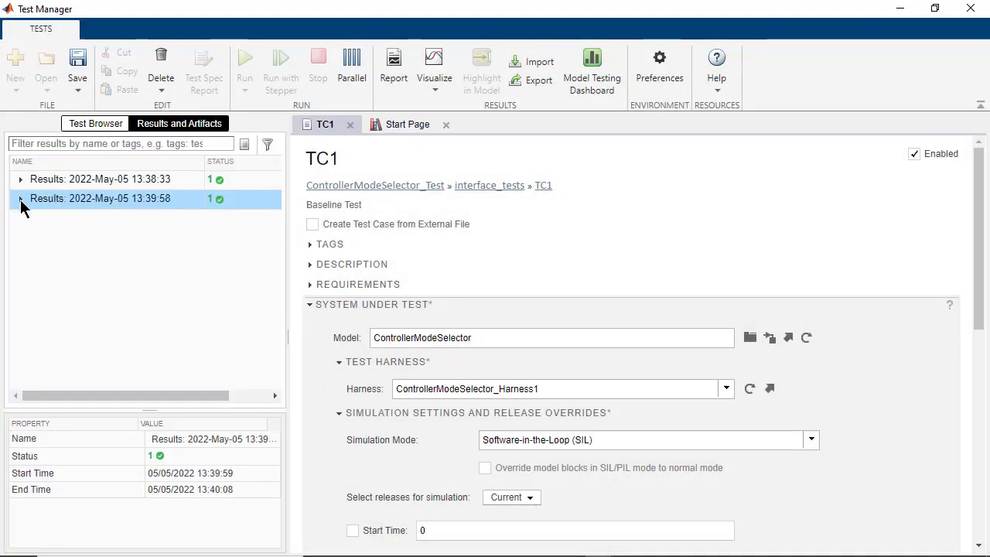
click(22, 198)
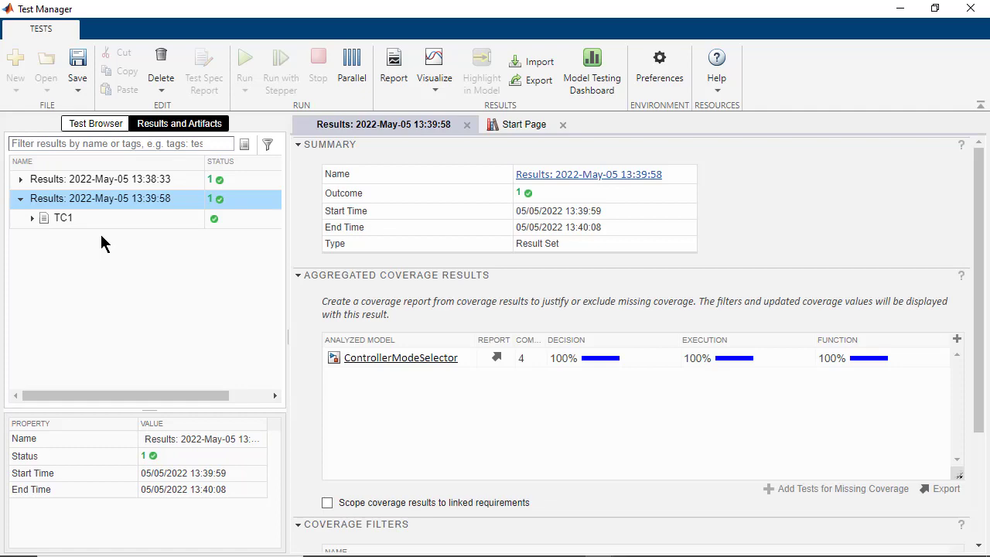
click(64, 217)
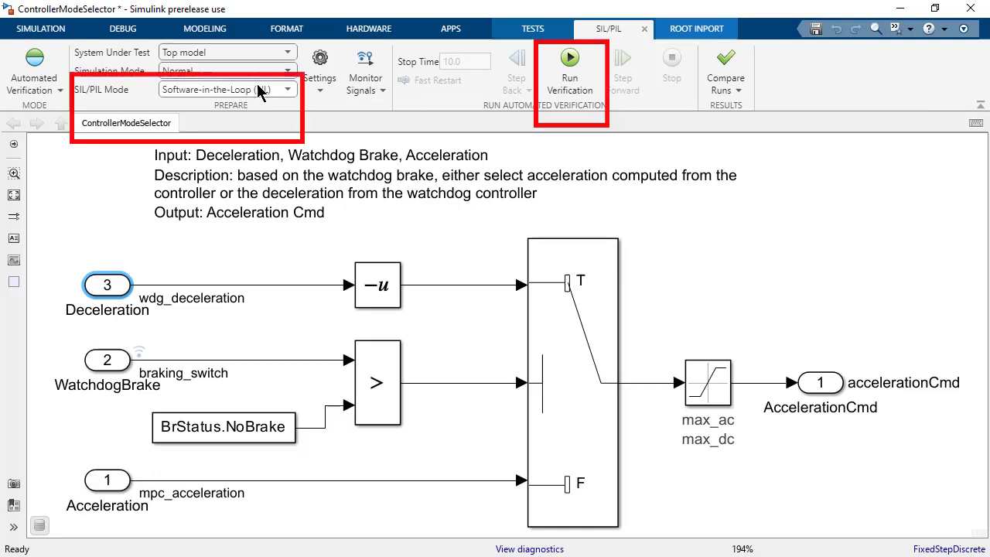
- Switch verification to Processor-in-the-Loop and run it on the TI C2000 target, following the build log
click(287, 88)
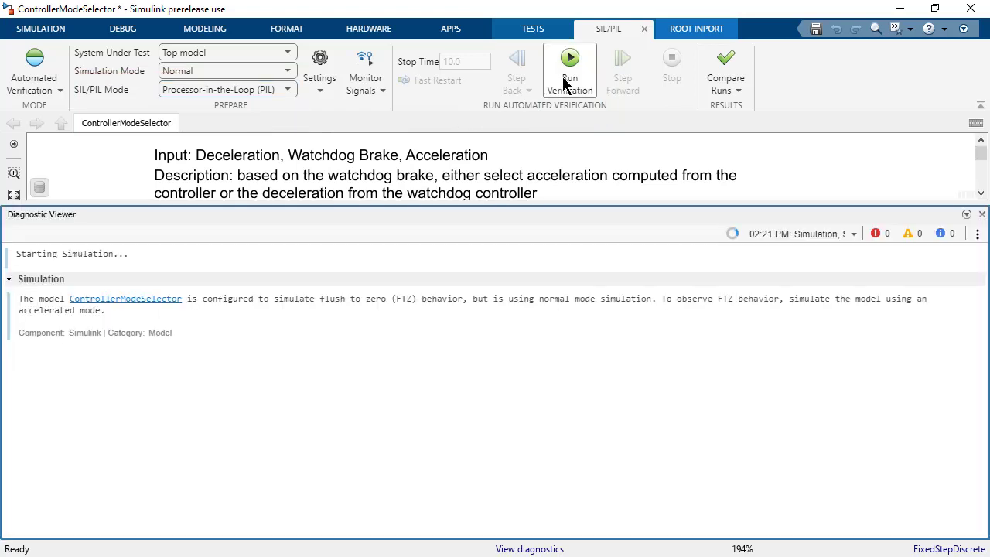
click(569, 69)
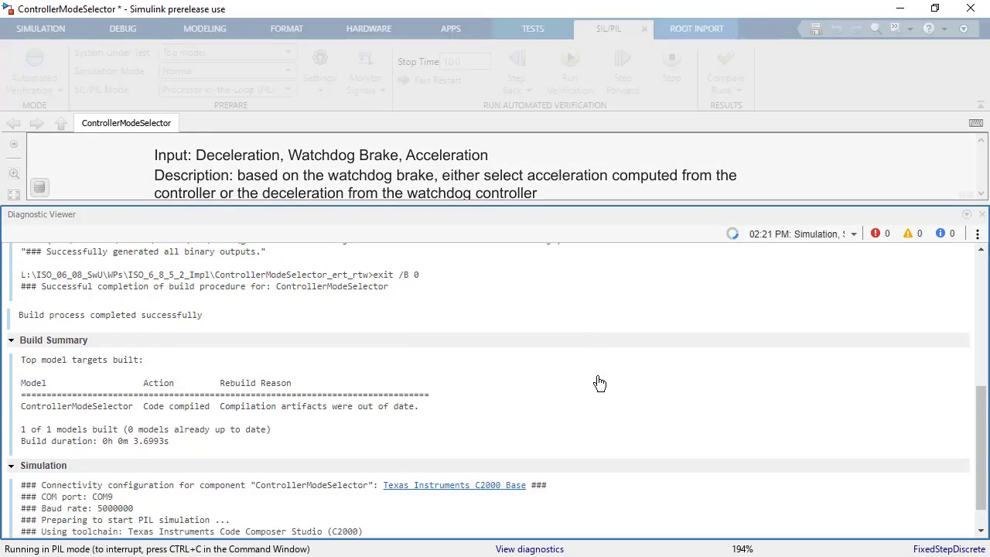
scroll(down, 3)
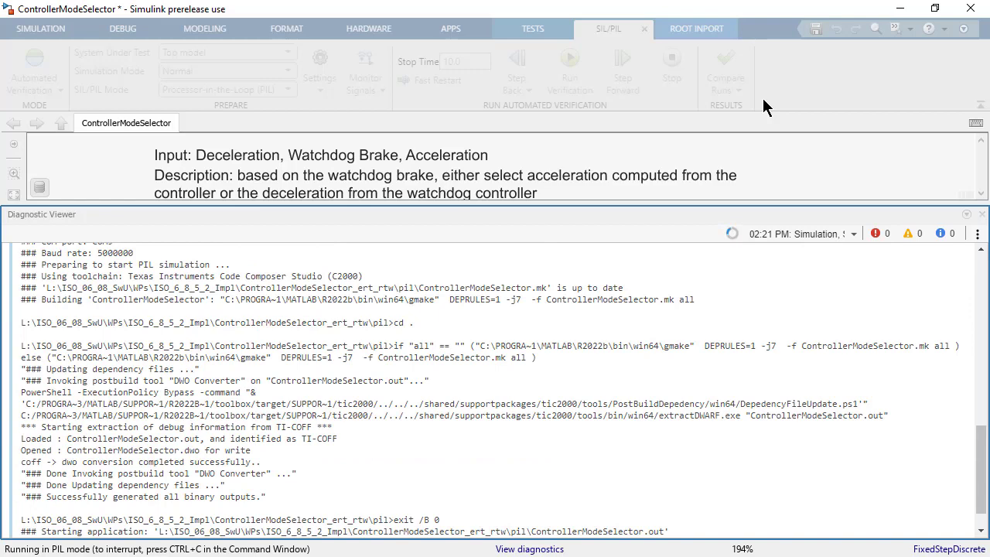
scroll(down, 3)
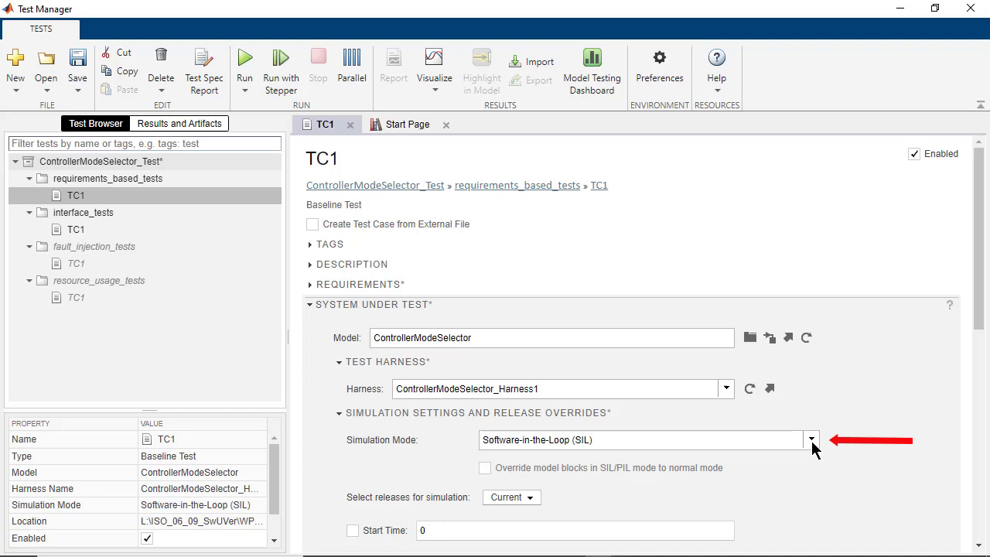
- Set TC1's Simulation Mode to Processor-in-the-Loop (PIL) and review the interface TC1 test case
click(811, 439)
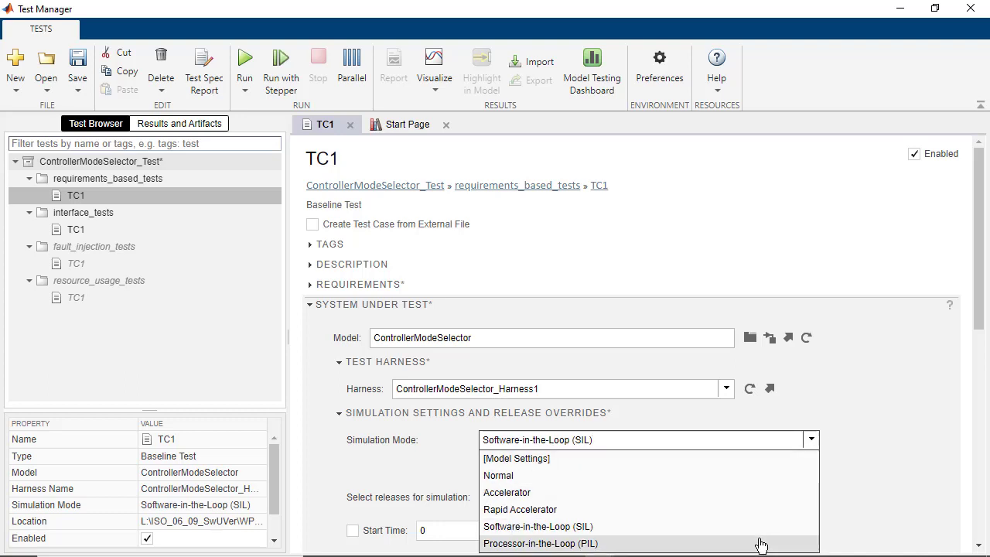
click(541, 542)
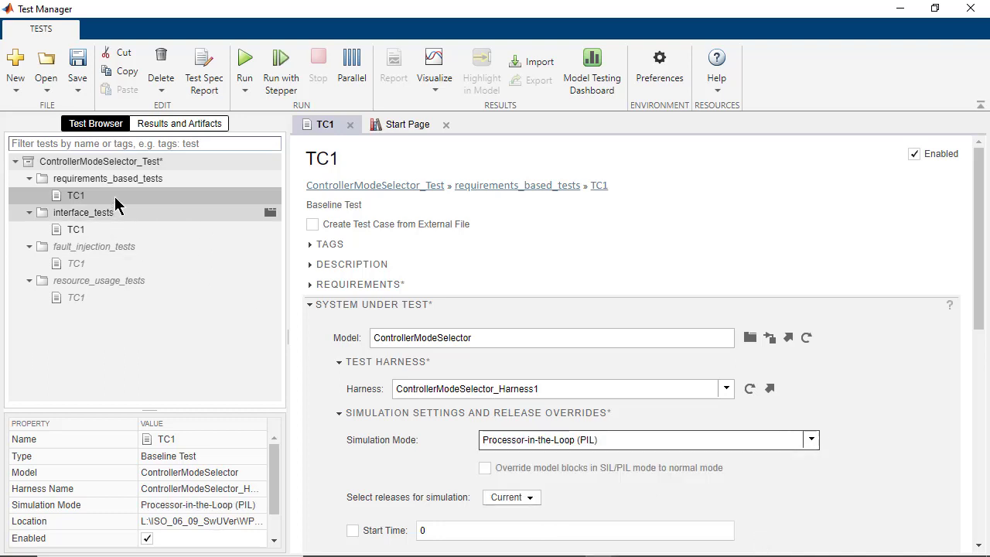
click(244, 65)
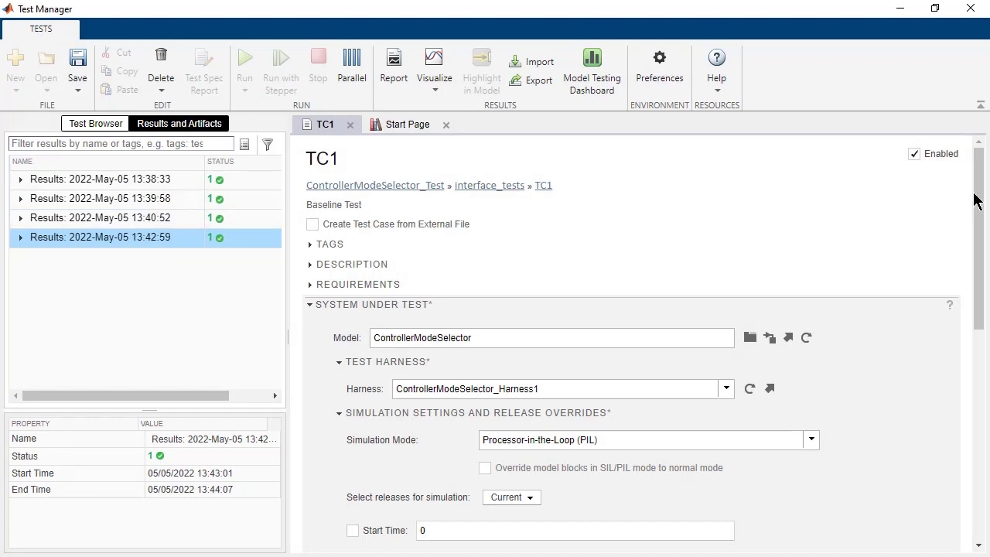
scroll(down, 3)
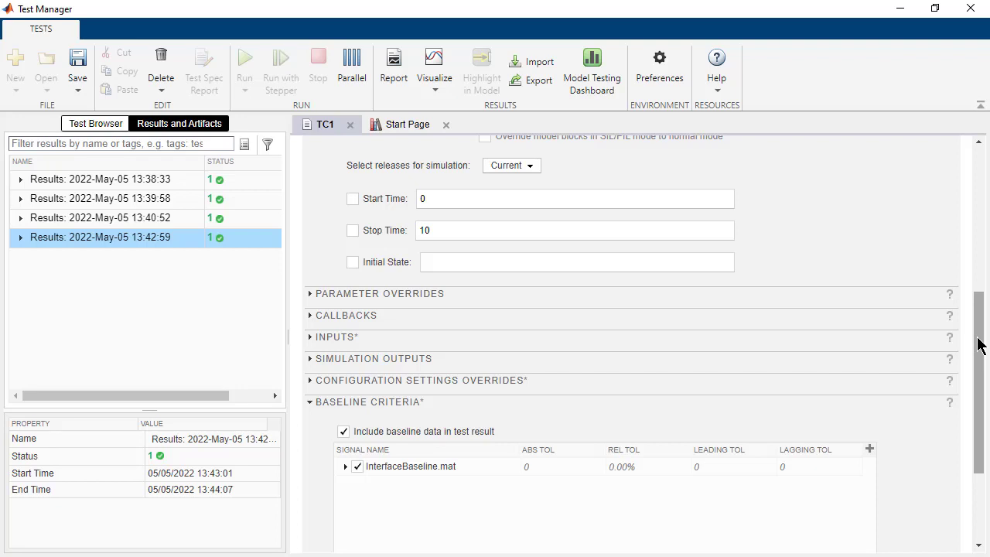
scroll(down, 3)
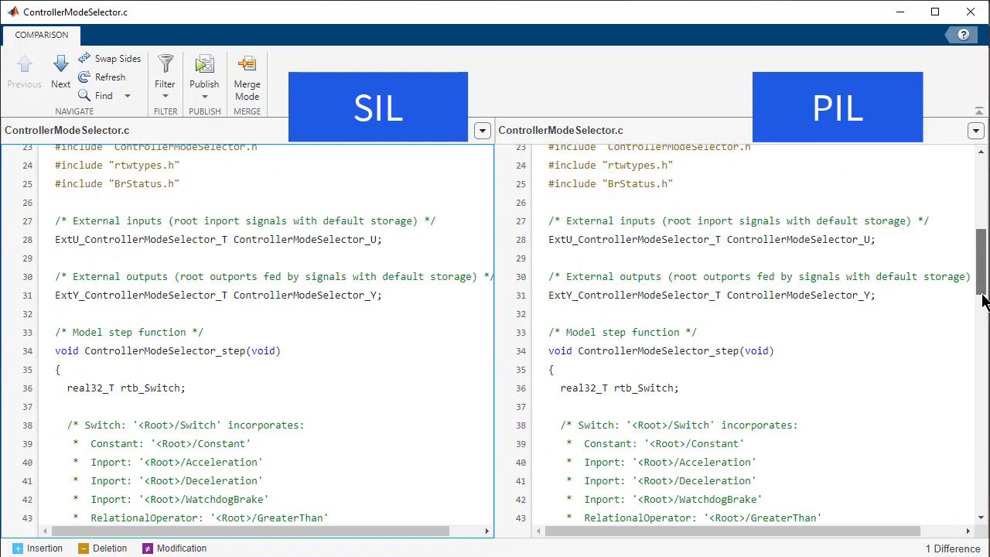
- Scroll through the SIL-versus-PIL ControllerModeSelector.c and .h comparison panes to confirm matching code
scroll(down, 3)
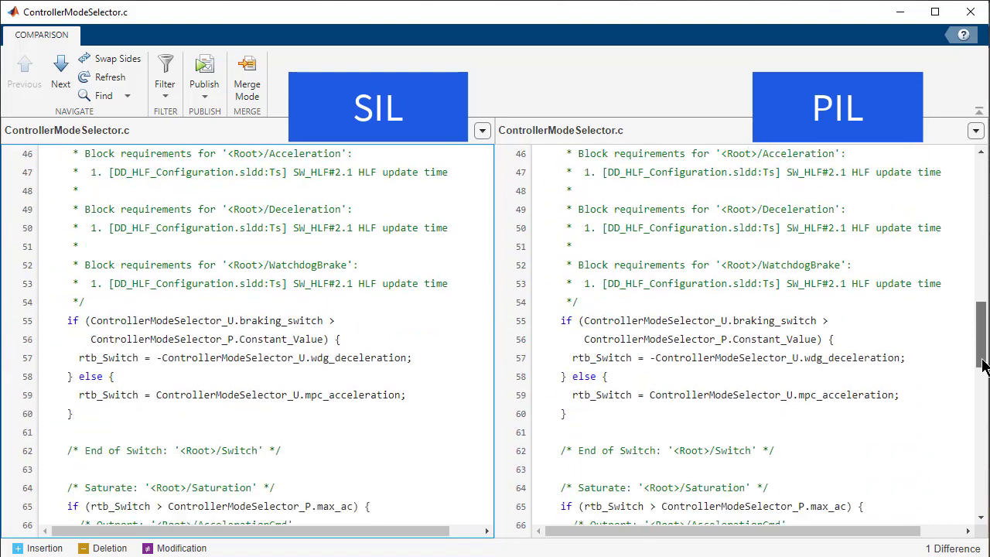
scroll(down, 3)
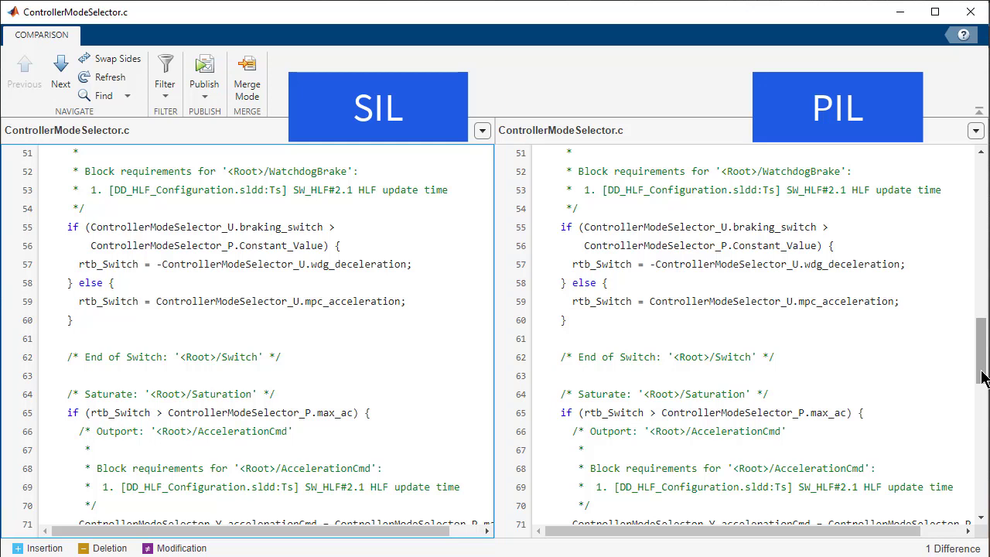
mouse_move(915, 48)
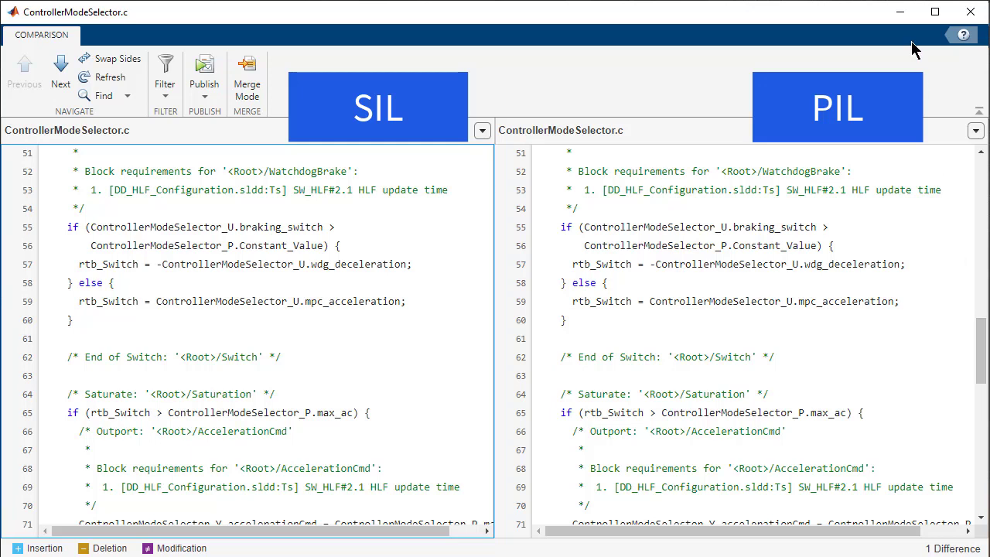
mouse_move(899, 12)
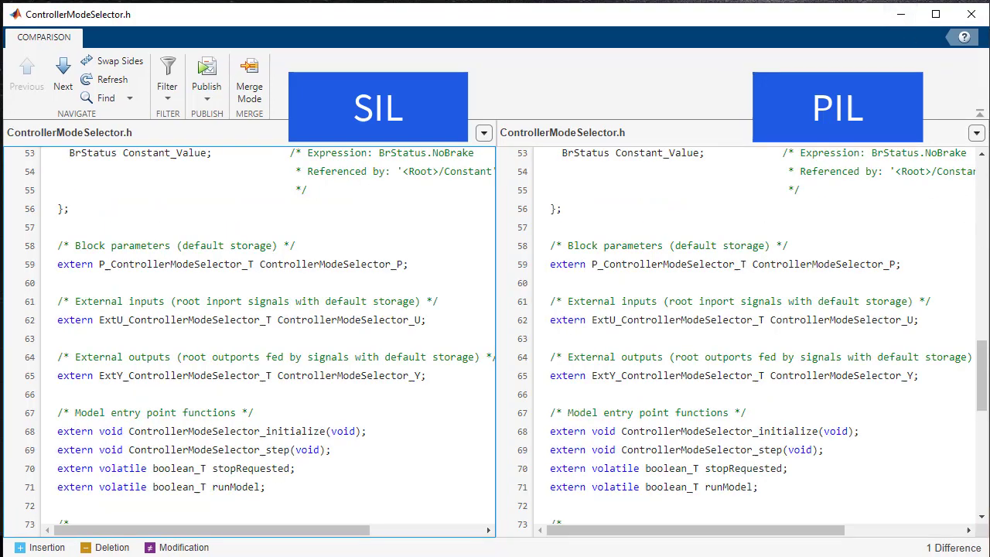
scroll(up, 3)
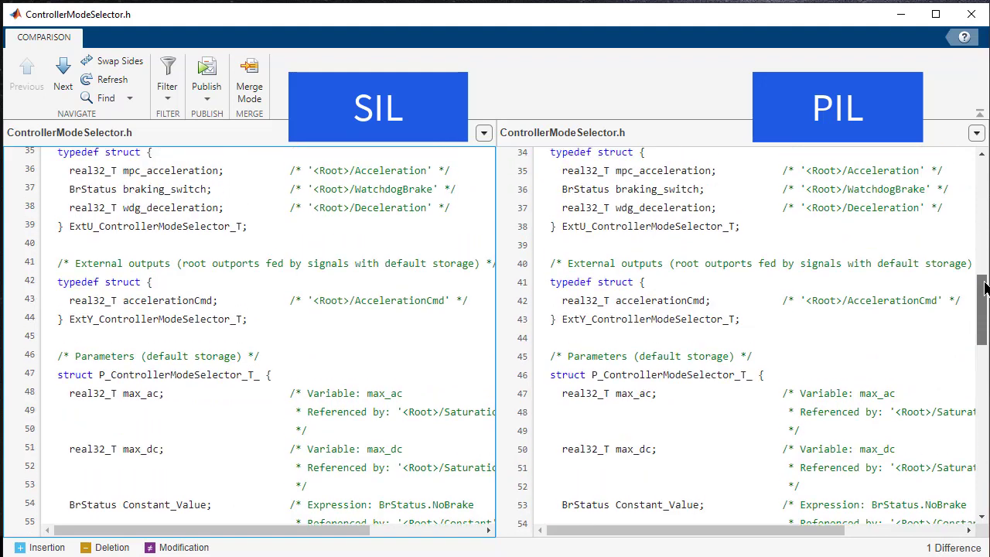
scroll(up, 3)
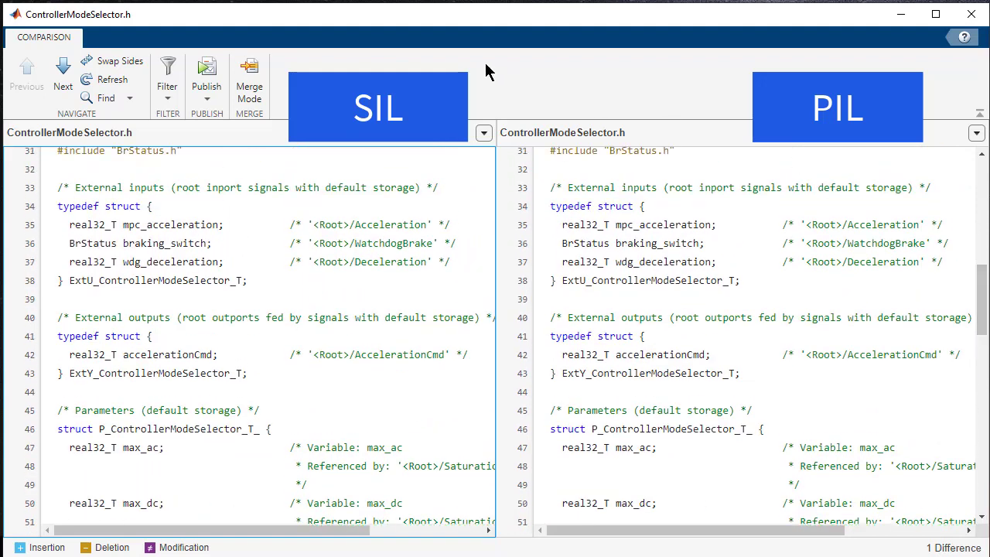